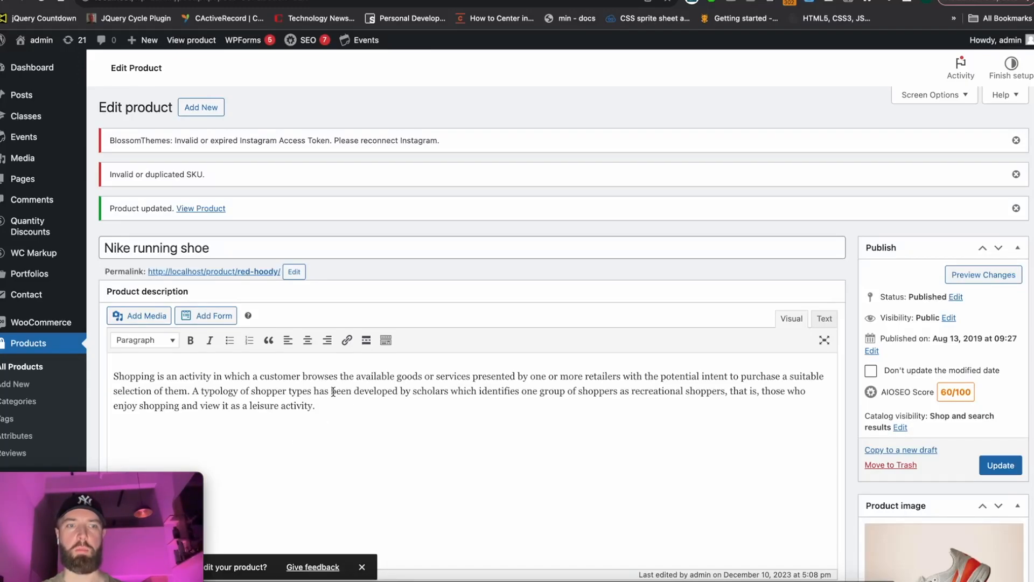
Preview the Nike shoe's discount tiers (1 item $69, 2 items $120) in the Quantity Discounts product tab
scroll("down", 3)
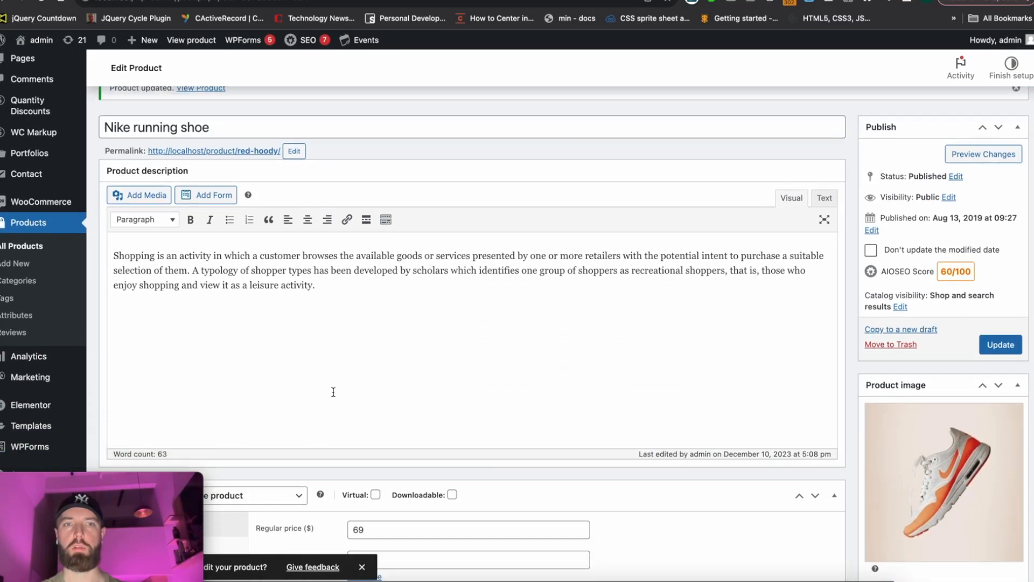
scroll("down", 3)
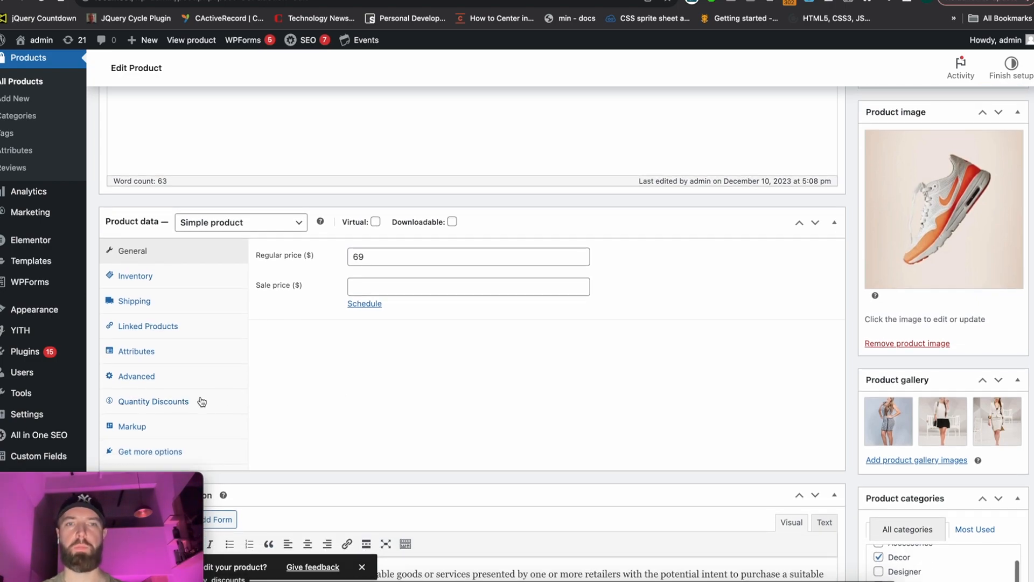
left_click(152, 401)
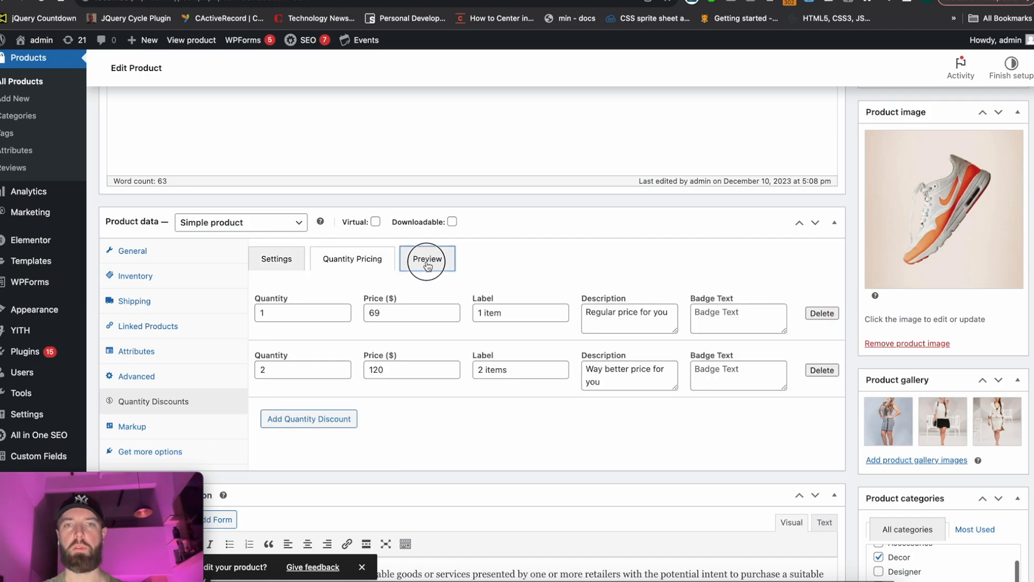
left_click(427, 259)
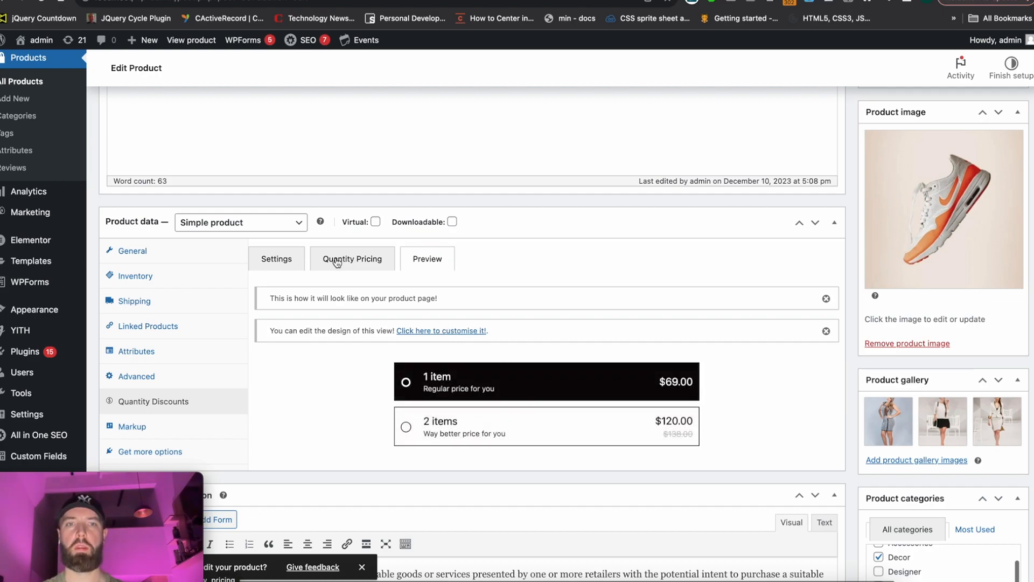
left_click(277, 259)
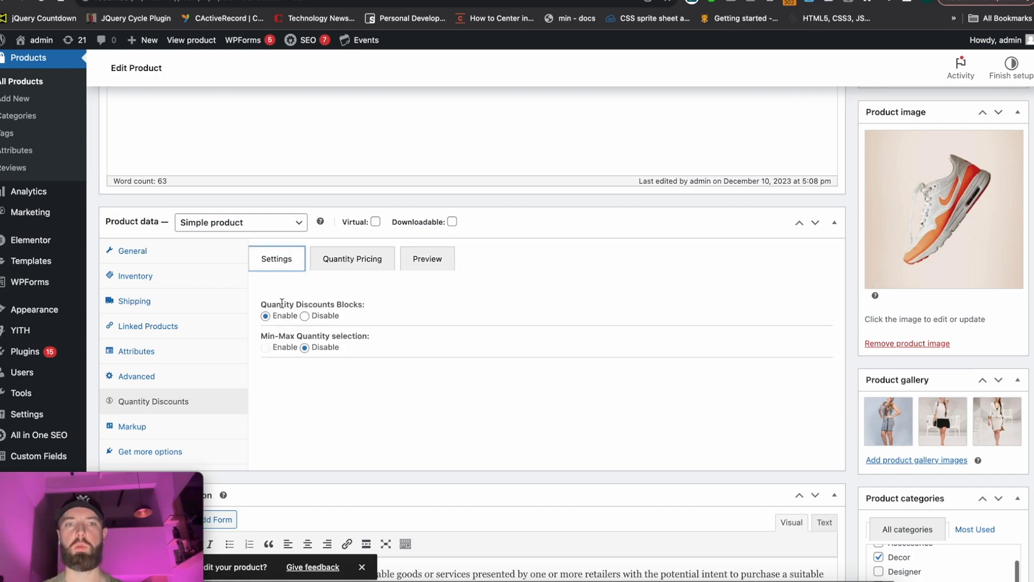
left_click(427, 257)
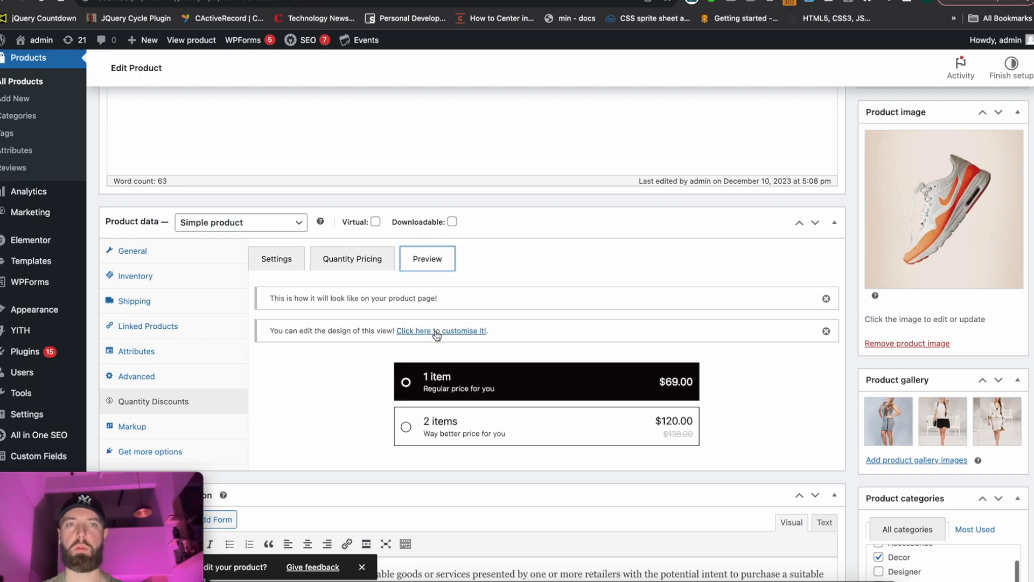
Follow 'Click here to customise it!' to the Design Settings with the two-tier live preview
left_click(441, 331)
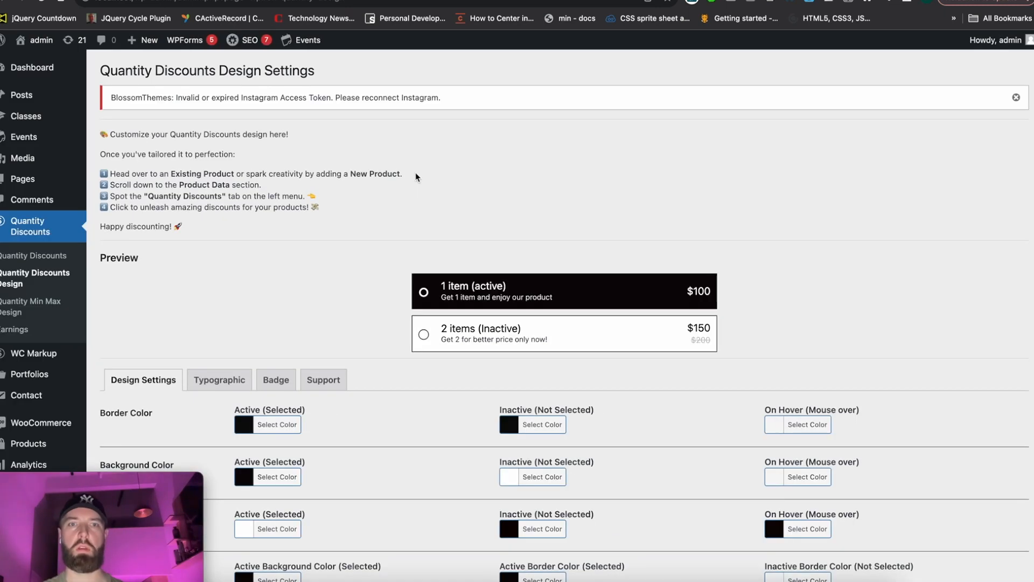
scroll("down", 3)
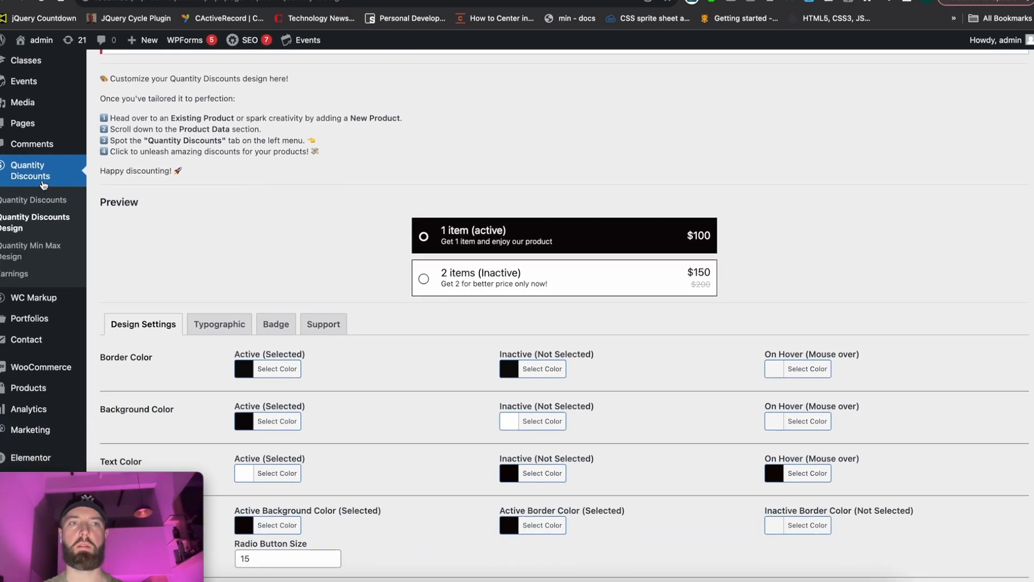
scroll("down", 3)
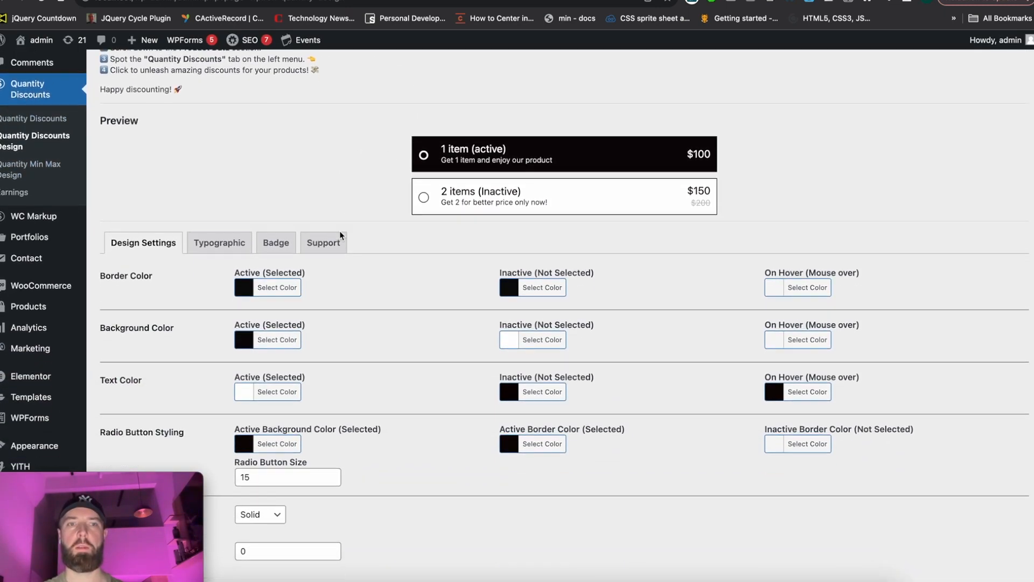
scroll("down", 3)
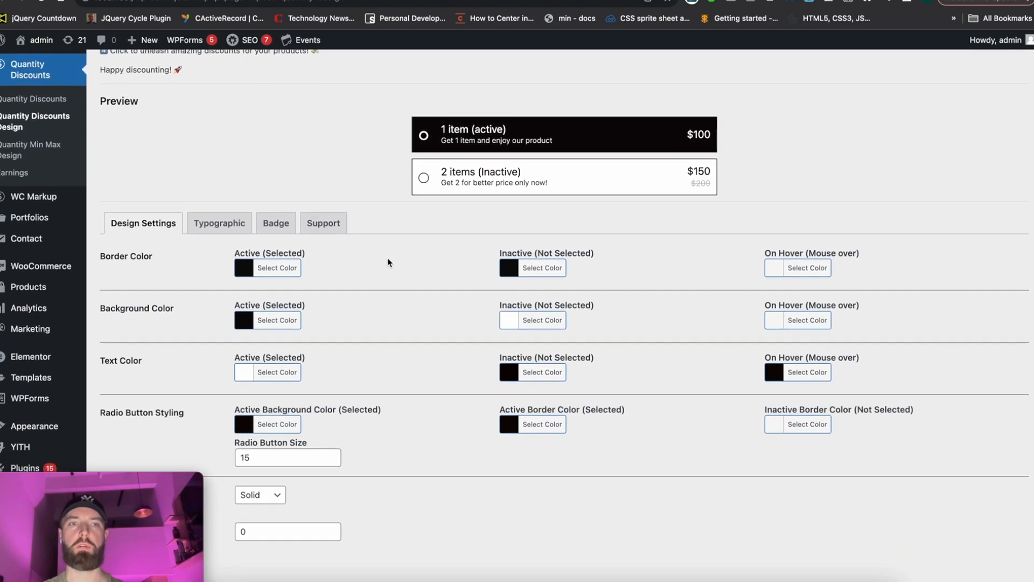
scroll("down", 3)
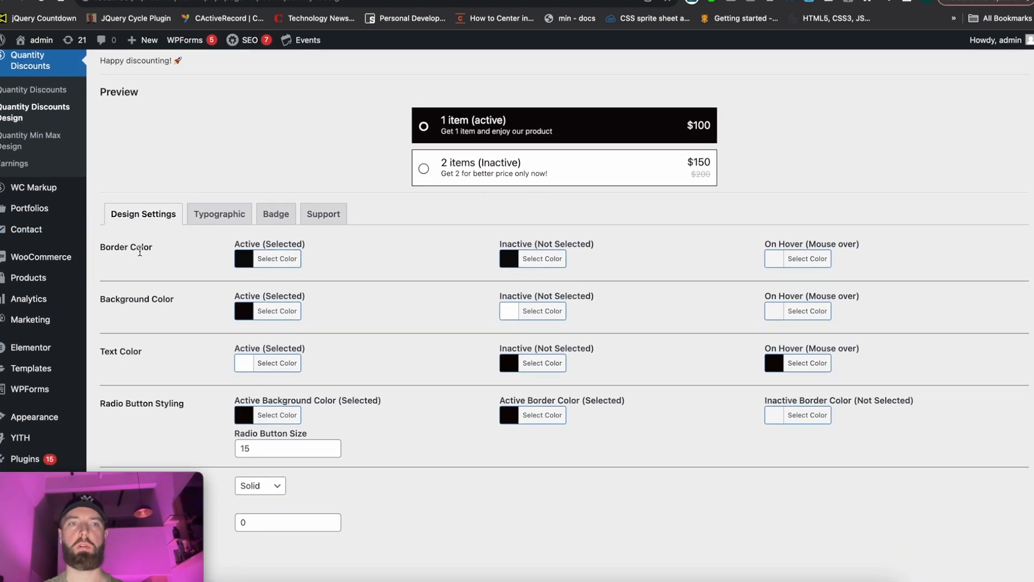
scroll("down", 3)
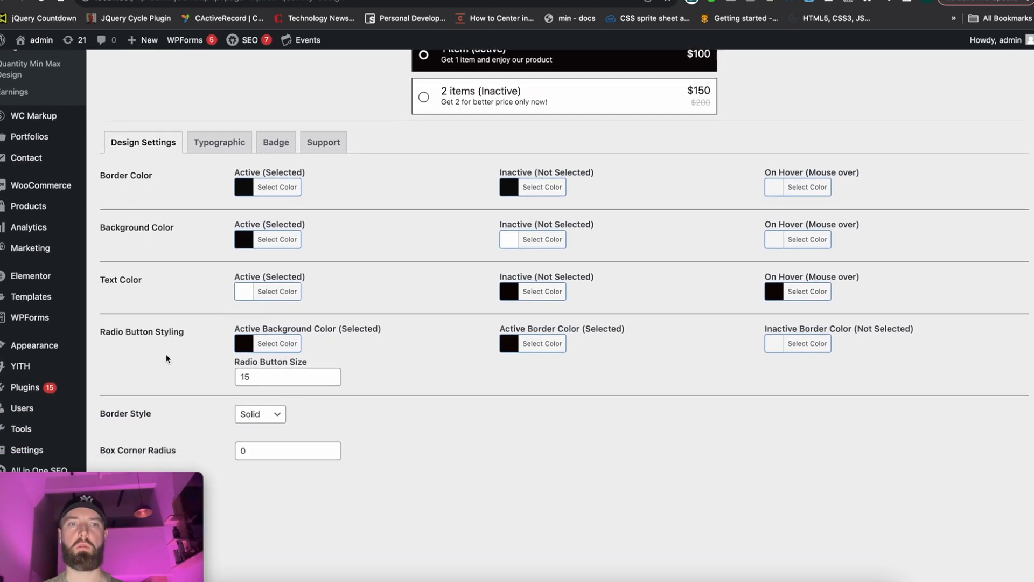
scroll("down", 3)
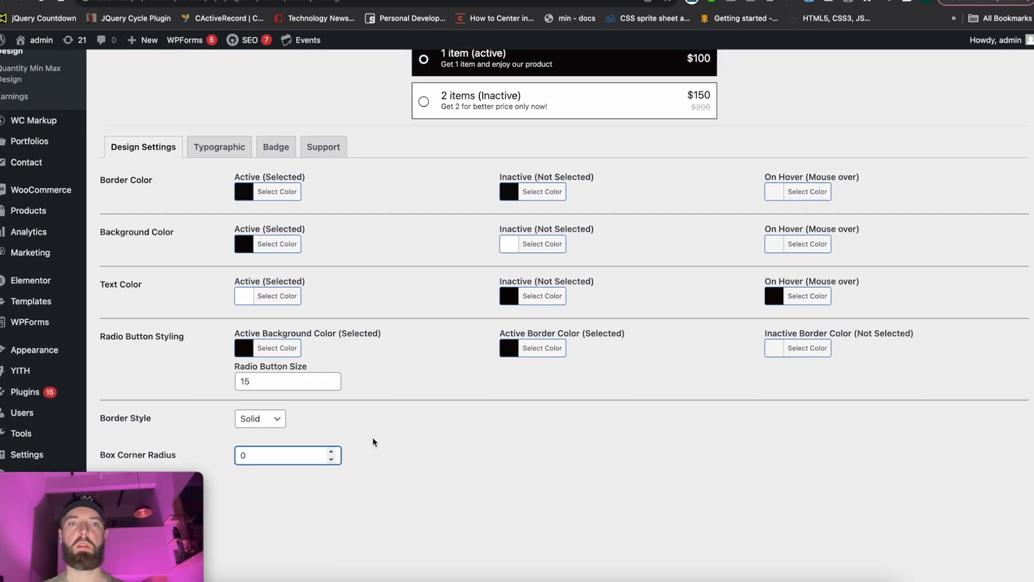
Set corner radius 15, purple active and grey inactive backgrounds, black active text, coral radio
type("5")
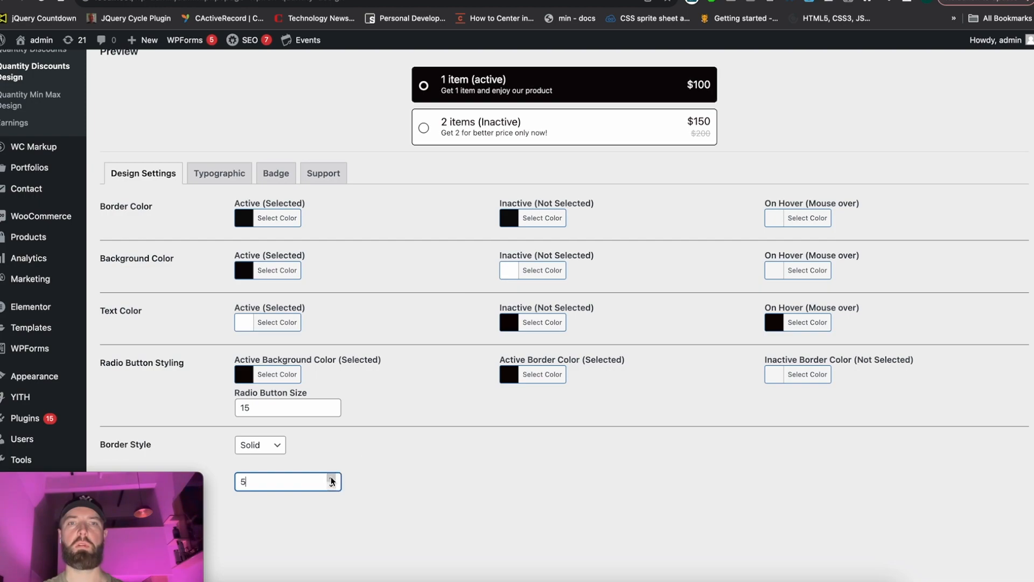
type("11")
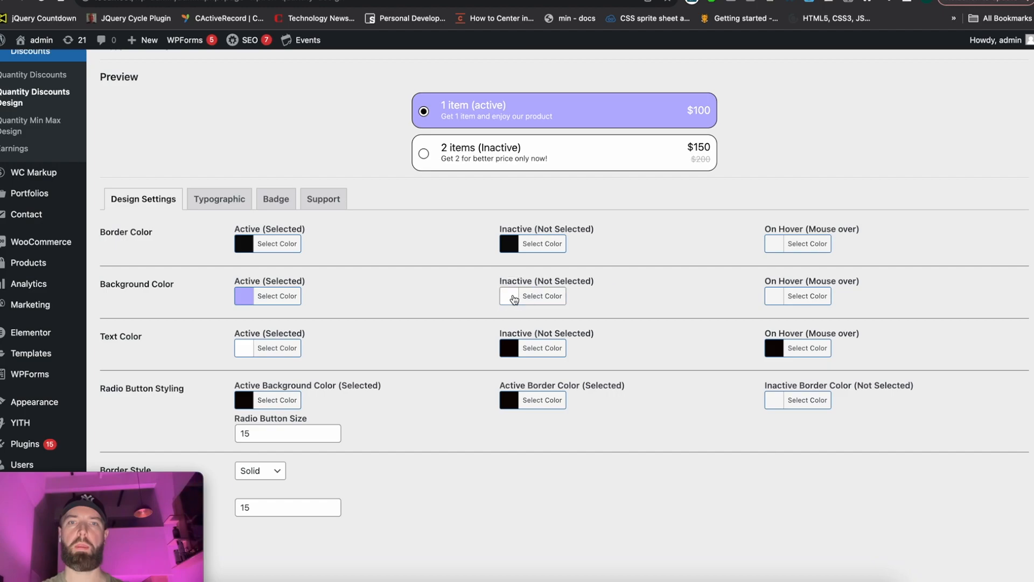
left_click(540, 296)
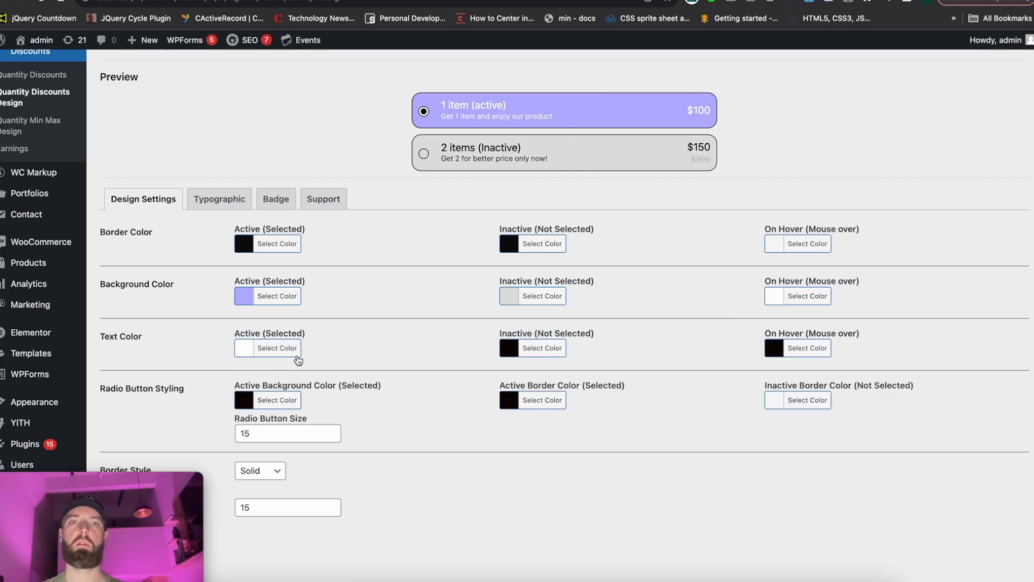
left_click(277, 348)
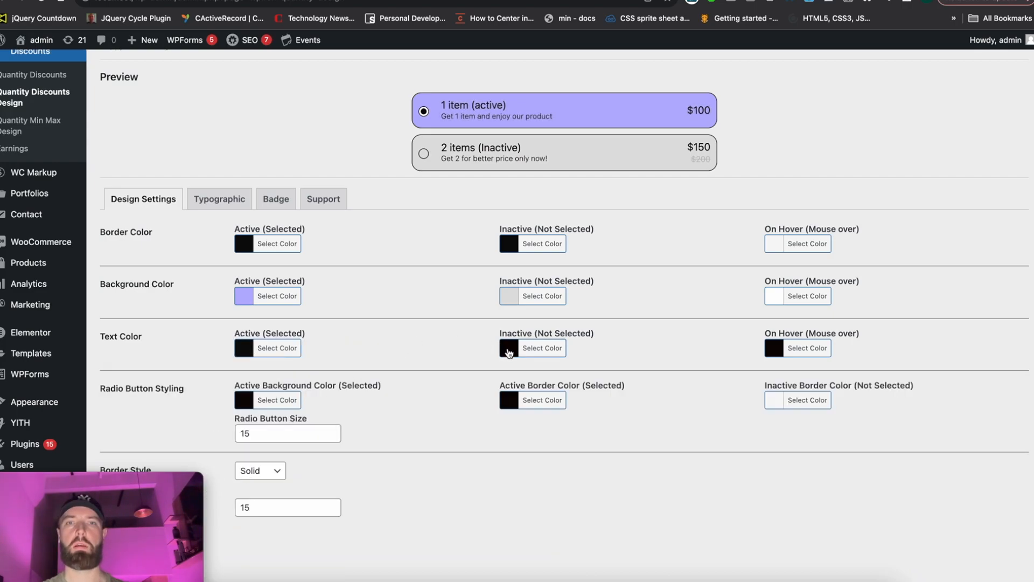
left_click(542, 348)
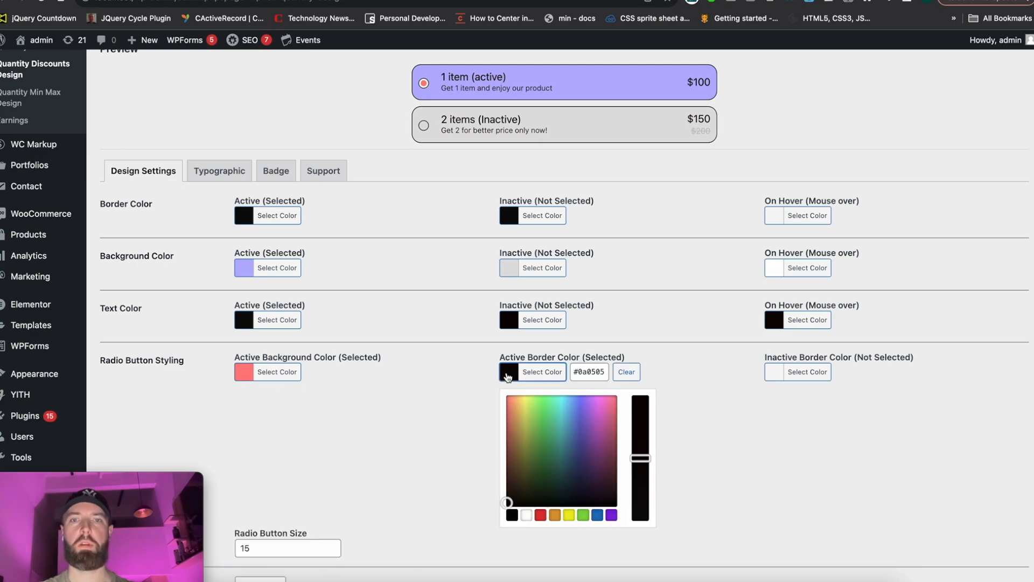
Give the active radio a blue border, radio button size 20, and dashed box borders
left_click(540, 429)
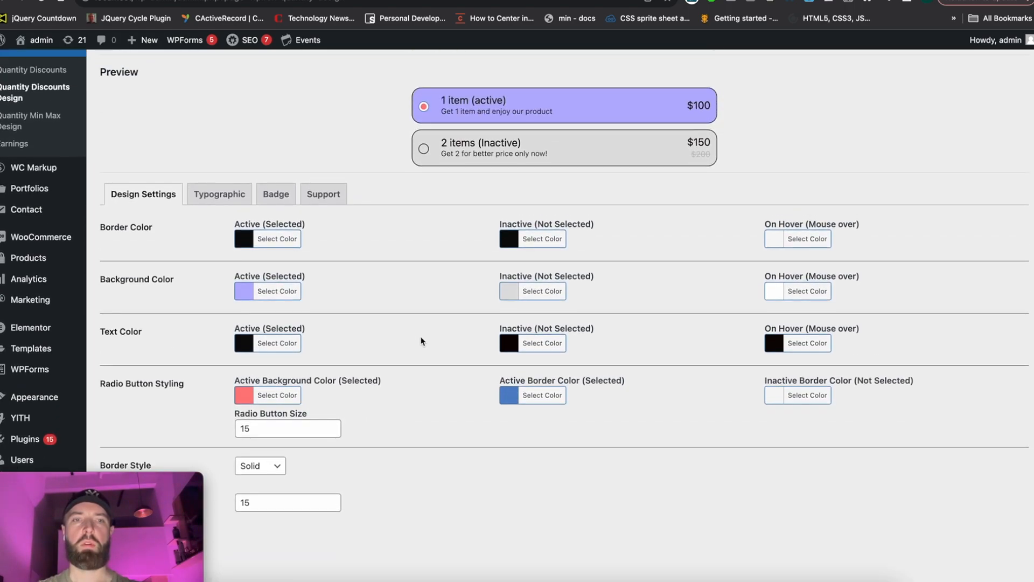
type("18")
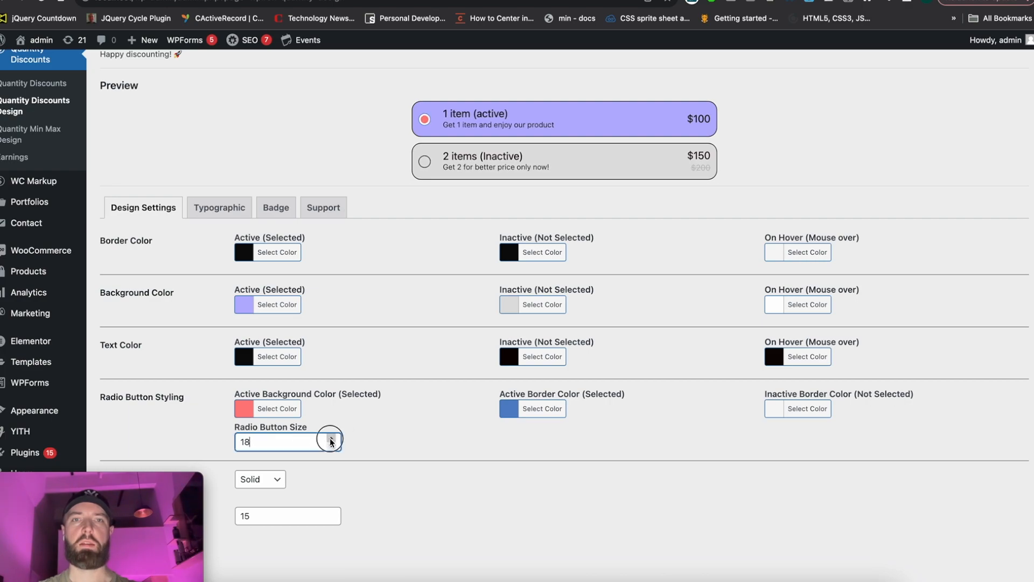
left_click(332, 438)
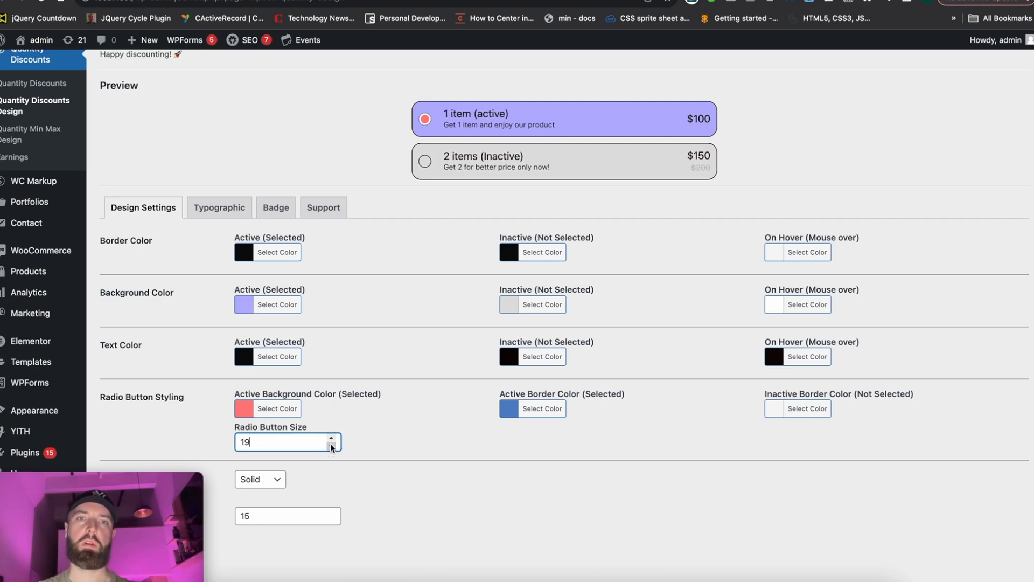
left_click(334, 438)
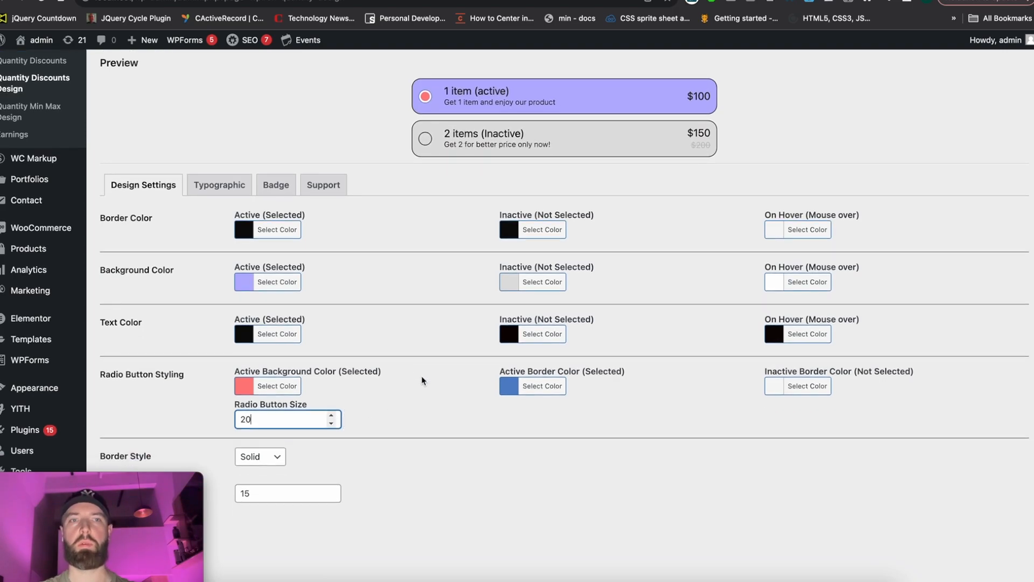
scroll("down", 3)
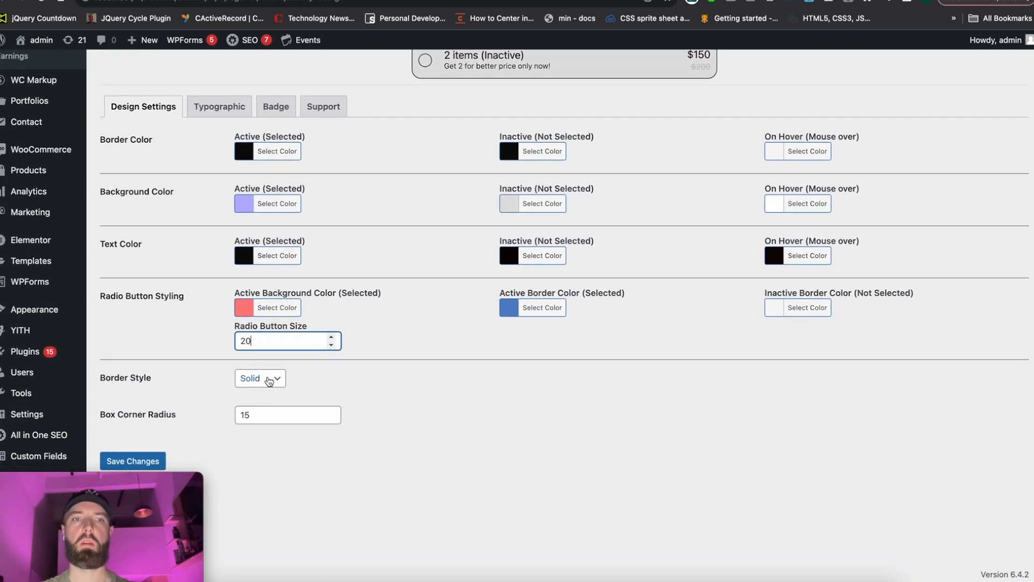
left_click(260, 378)
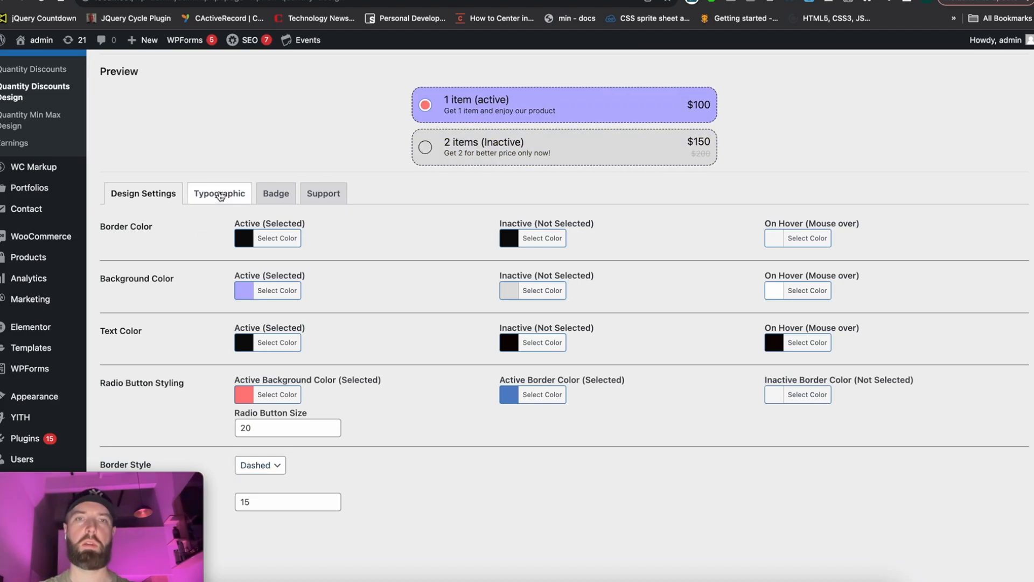
On the Typographic settings make labels medium weight at size 19, keeping the old price shown
left_click(219, 193)
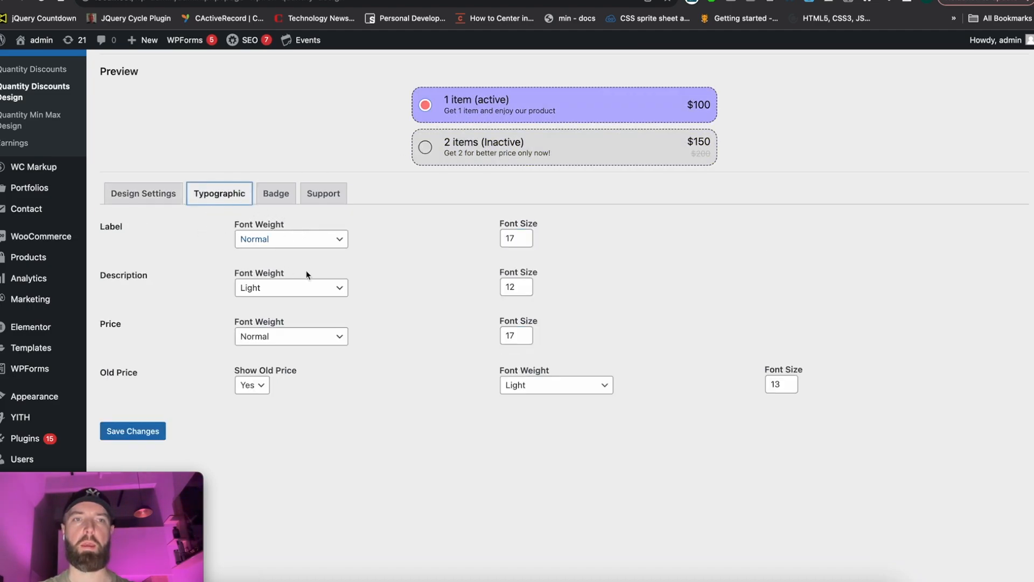
mouse_move(325, 243)
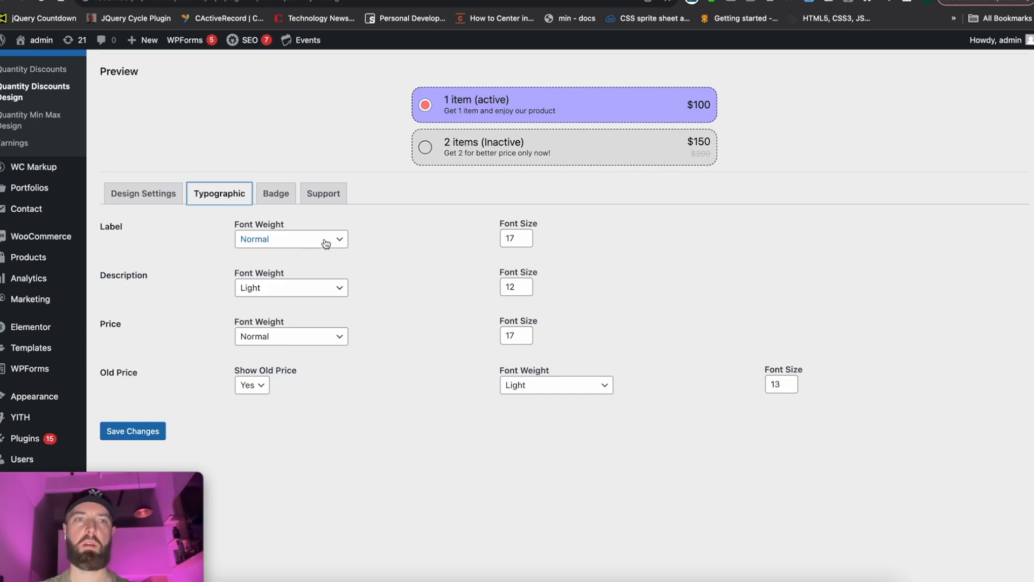
left_click(290, 239)
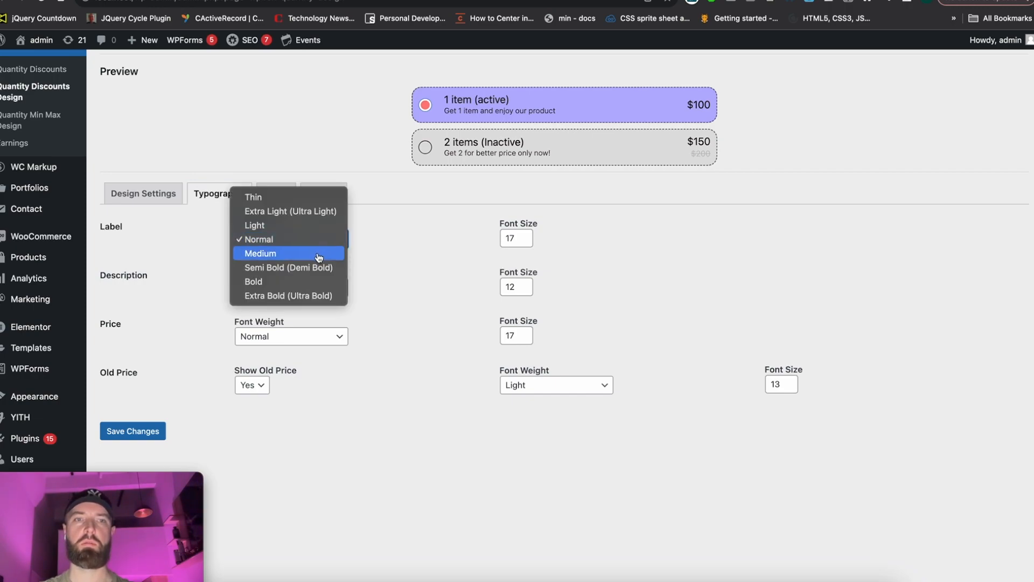
left_click(260, 254)
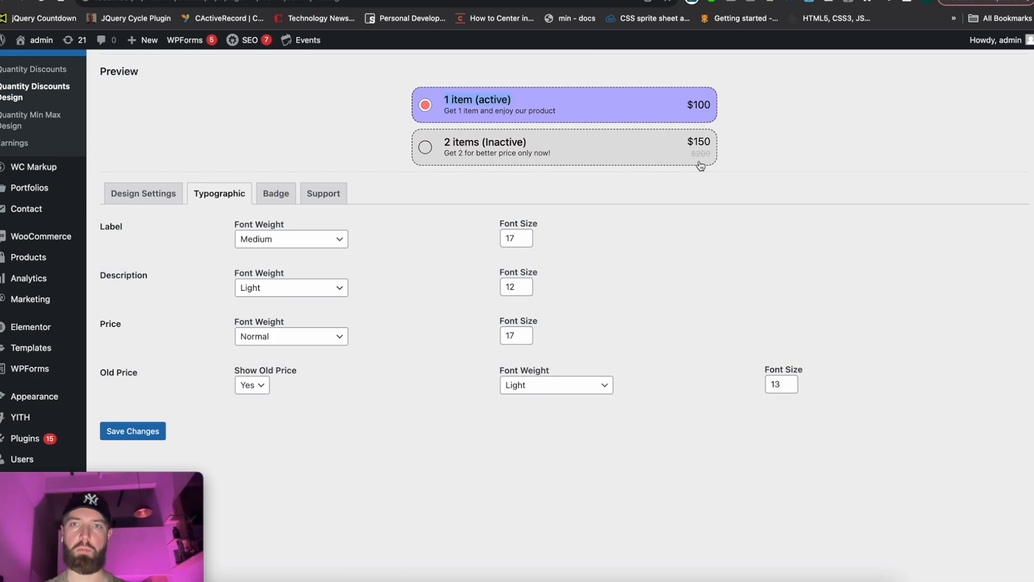
mouse_move(304, 381)
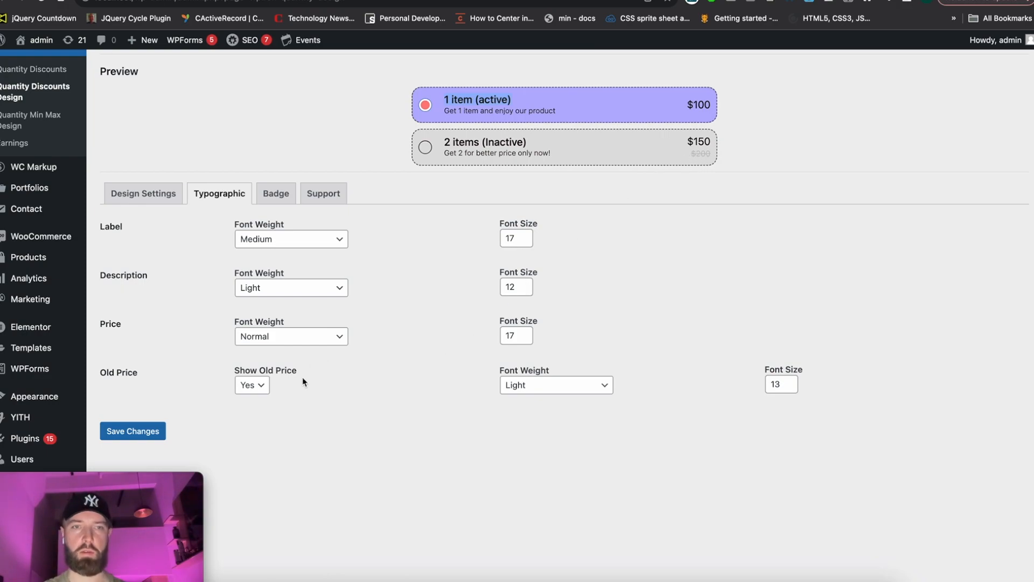
left_click(251, 385)
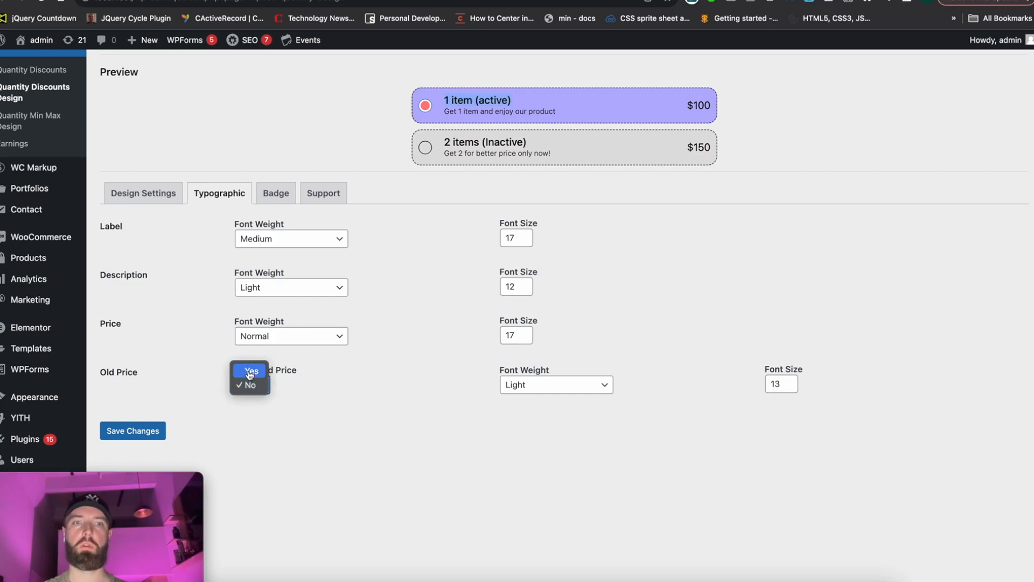
left_click(249, 370)
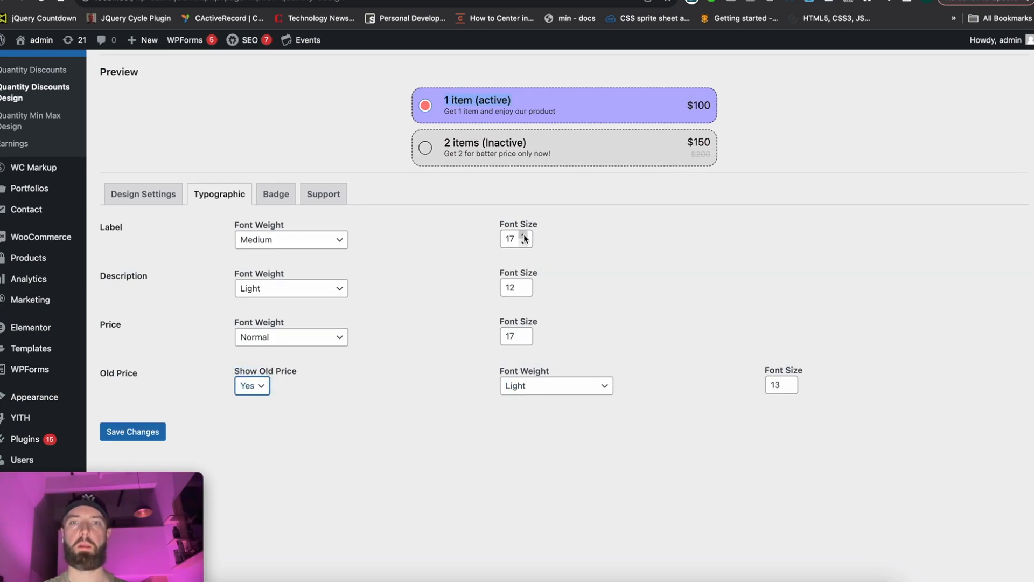
left_click(523, 235)
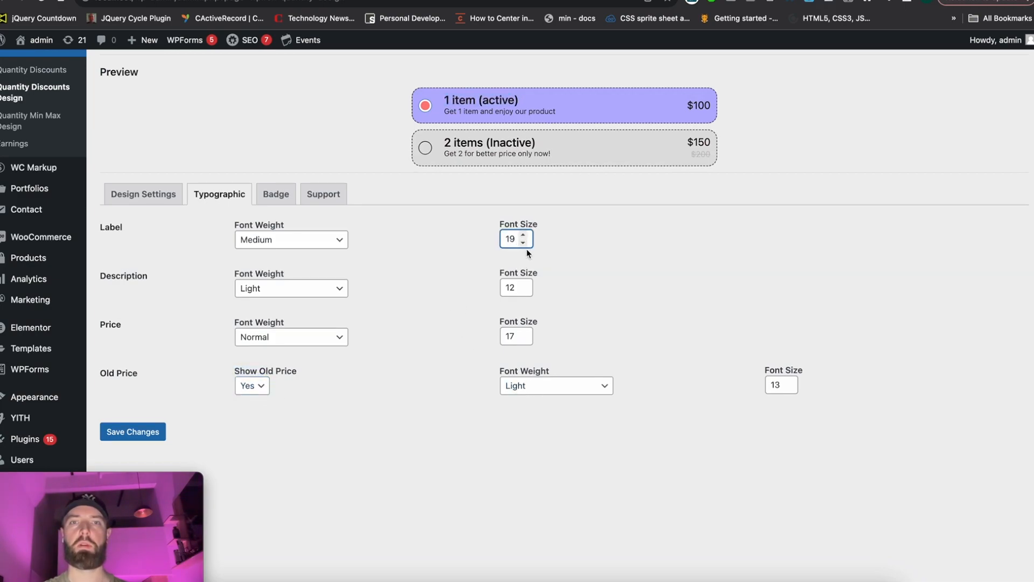
mouse_move(338, 295)
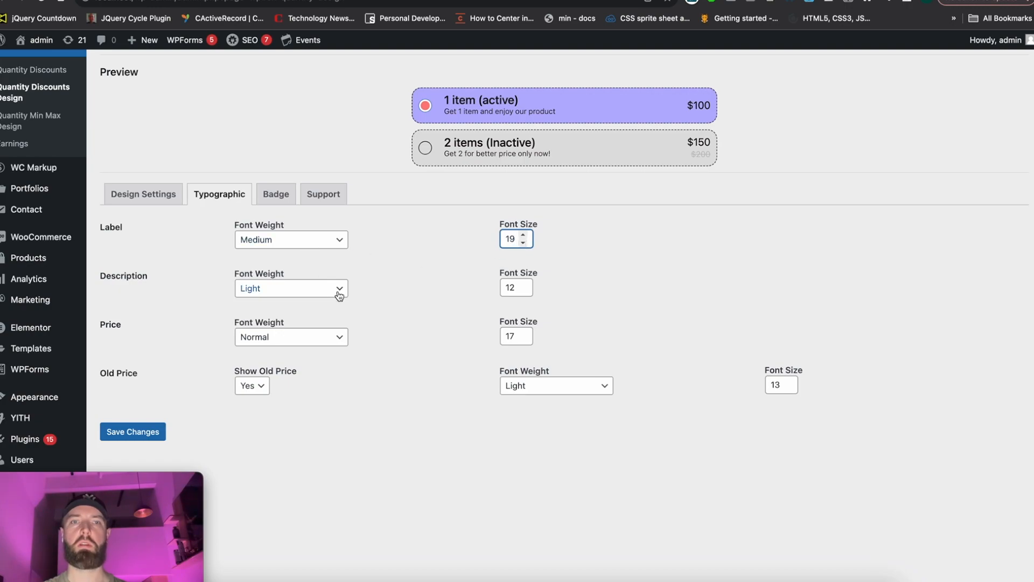
Make descriptions thin at size 14 and prices bold, then save the changes
left_click(290, 288)
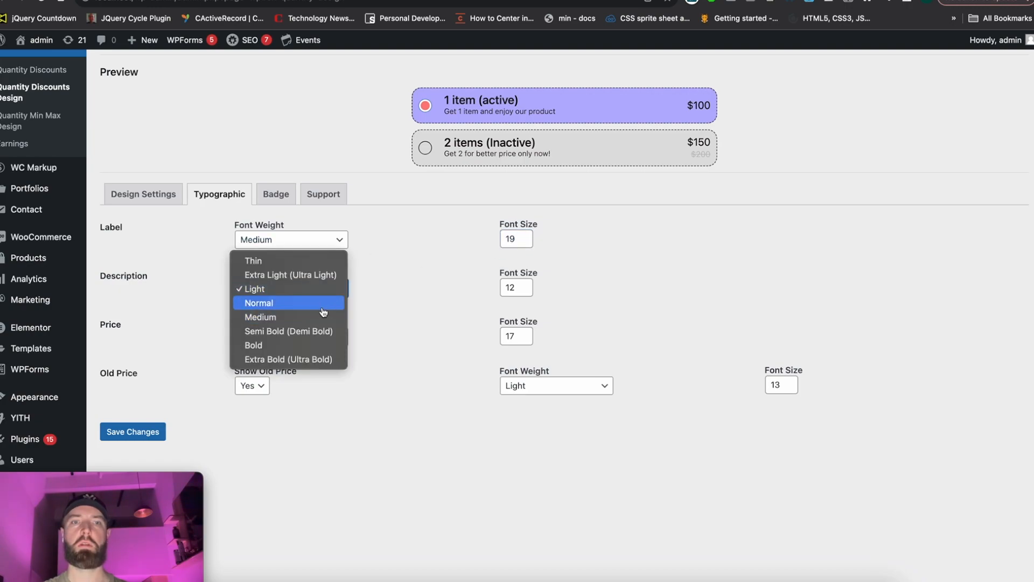
left_click(252, 259)
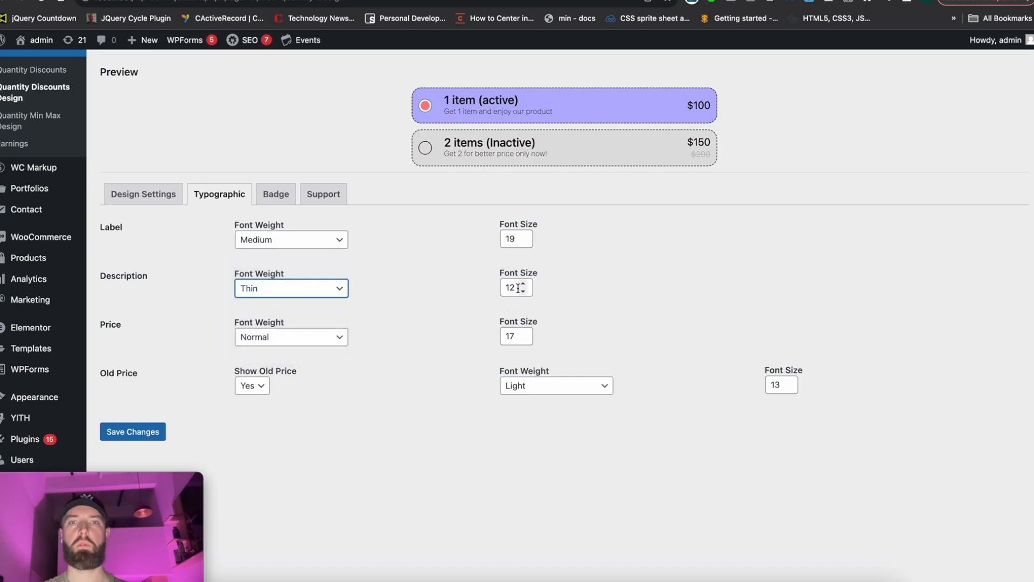
type("14")
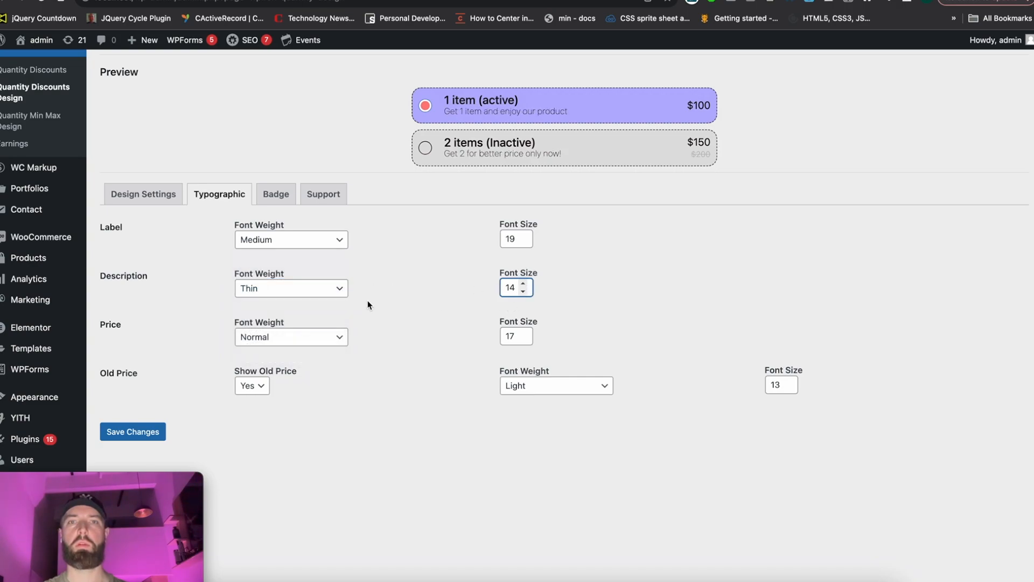
left_click(290, 289)
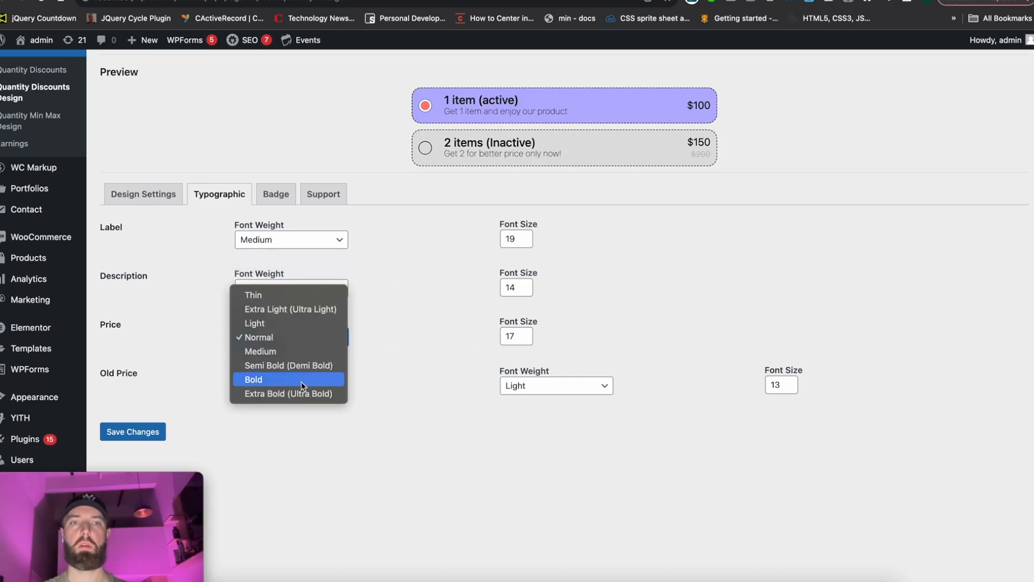
left_click(253, 378)
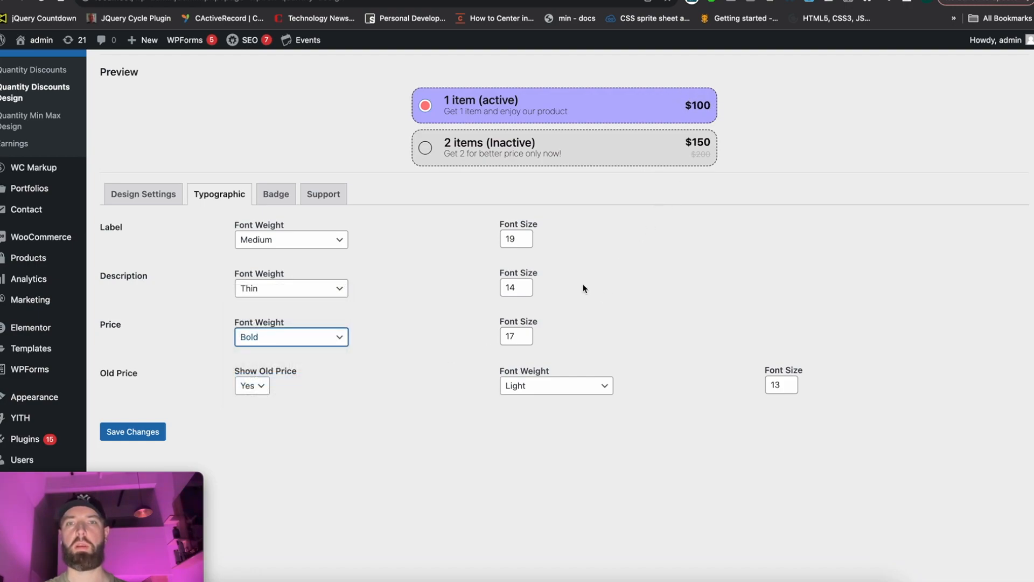
left_click(527, 339)
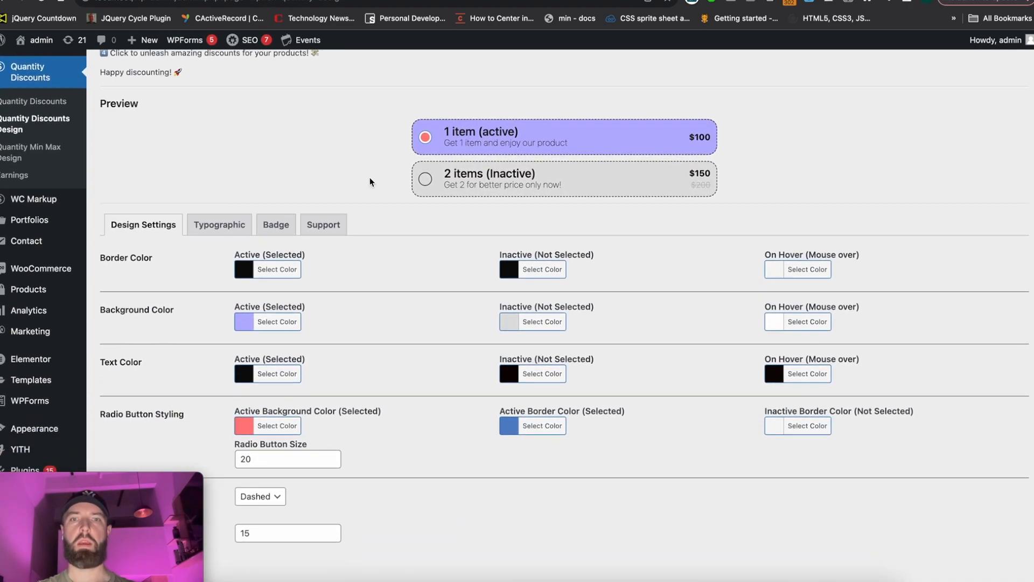
Choose the star badge style with grey #666666 background after trying rectangle and circle
left_click(275, 224)
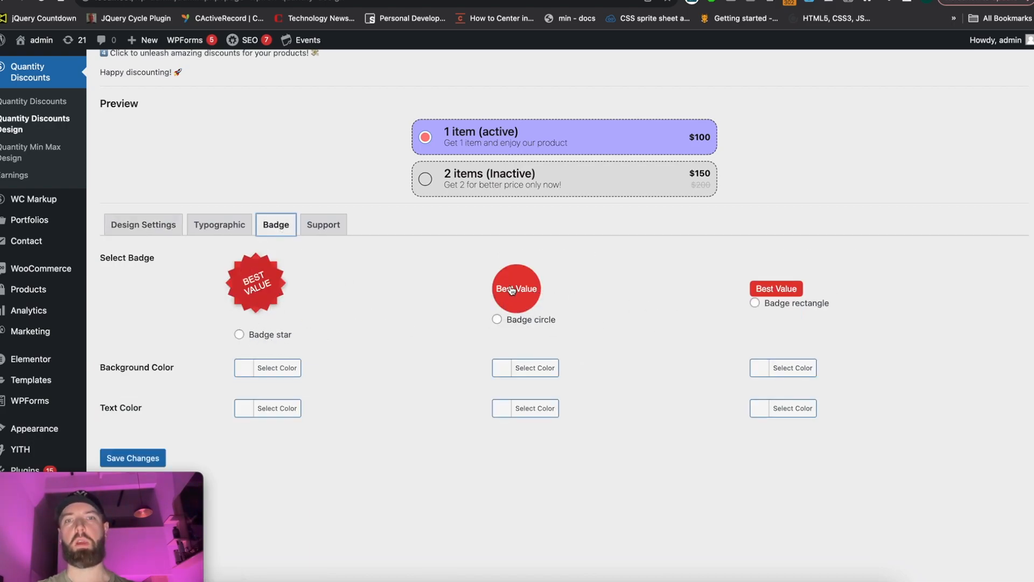
mouse_move(785, 309)
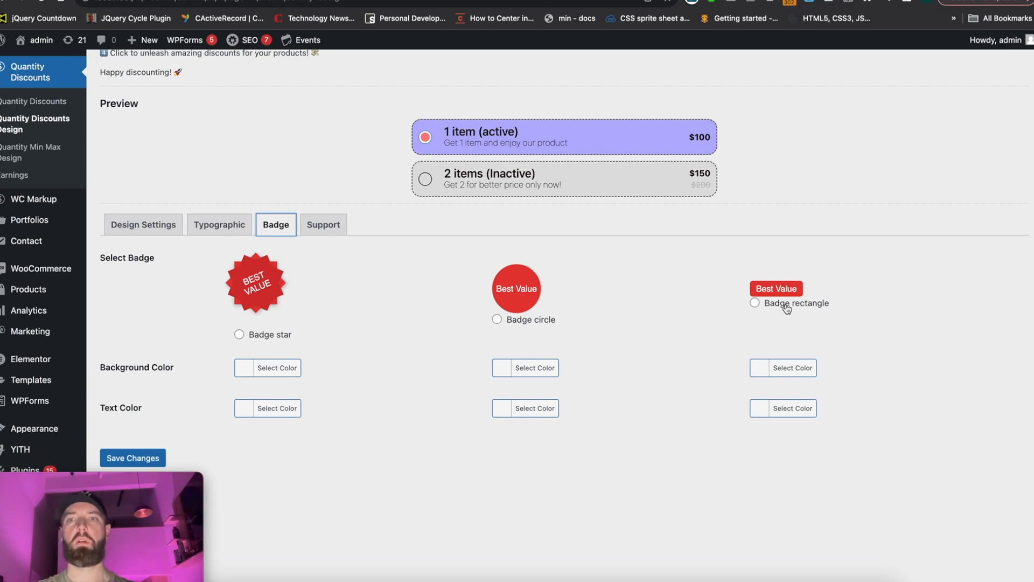
left_click(754, 304)
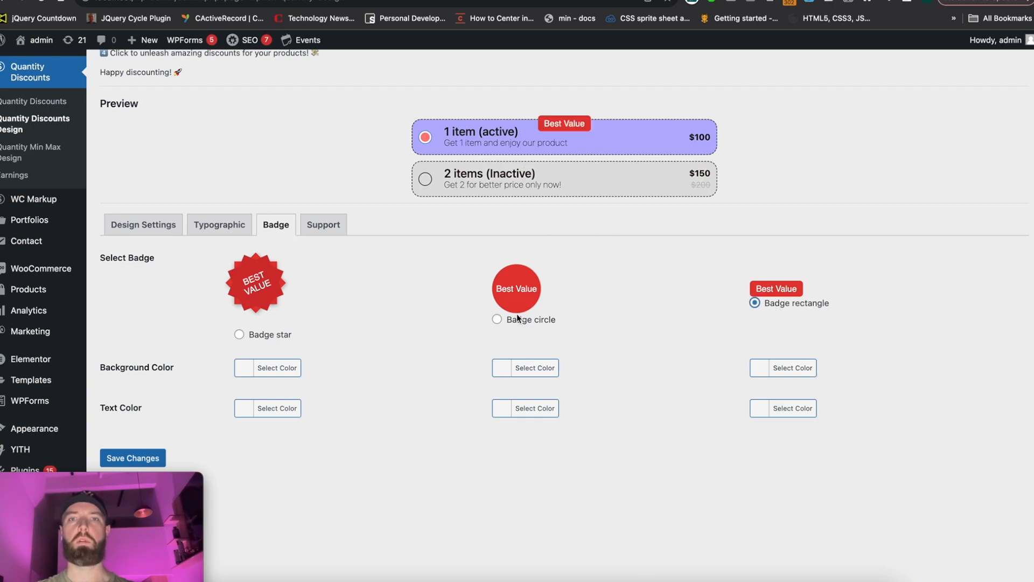
left_click(497, 319)
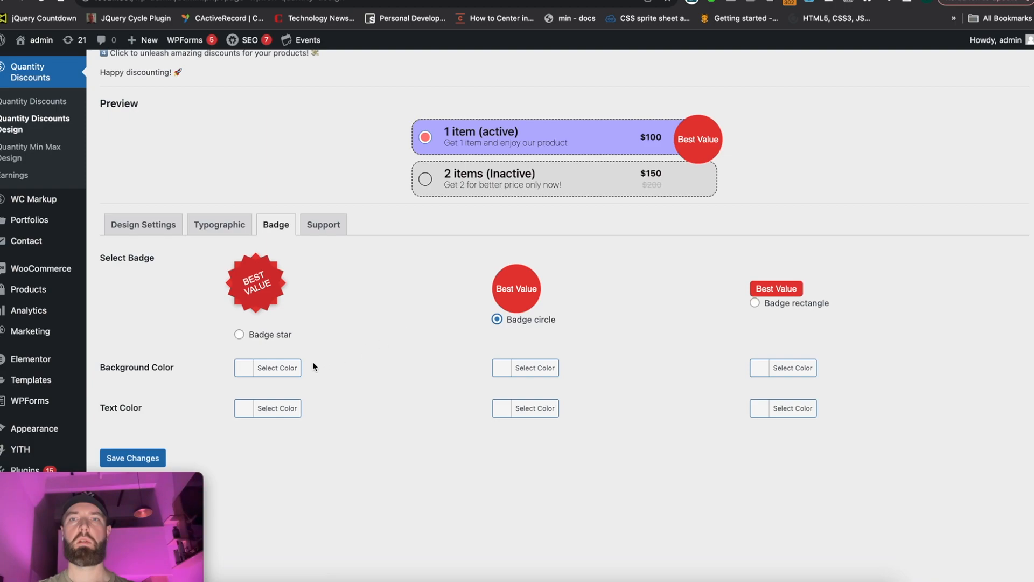
left_click(239, 334)
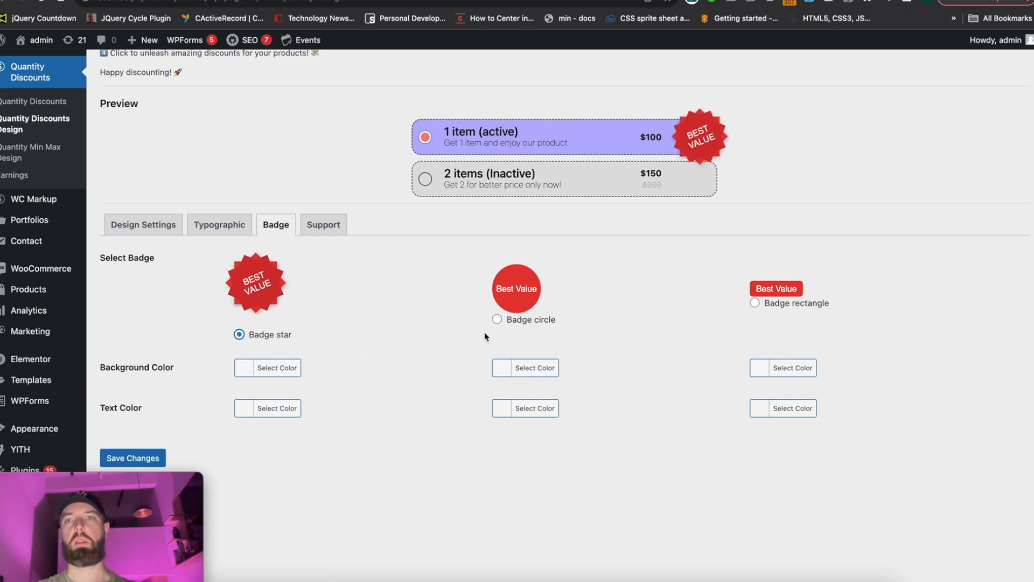
mouse_move(655, 278)
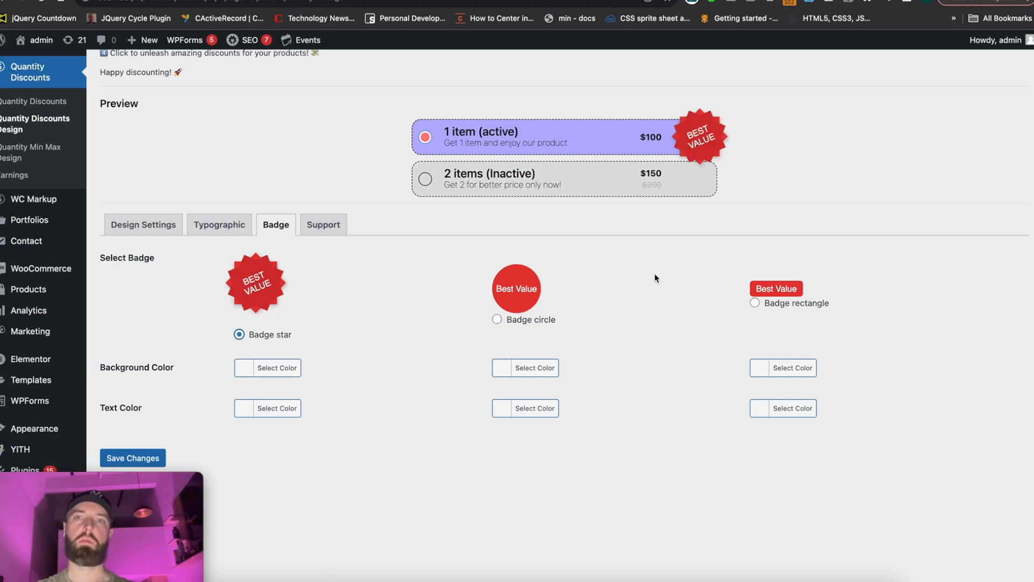
left_click(277, 367)
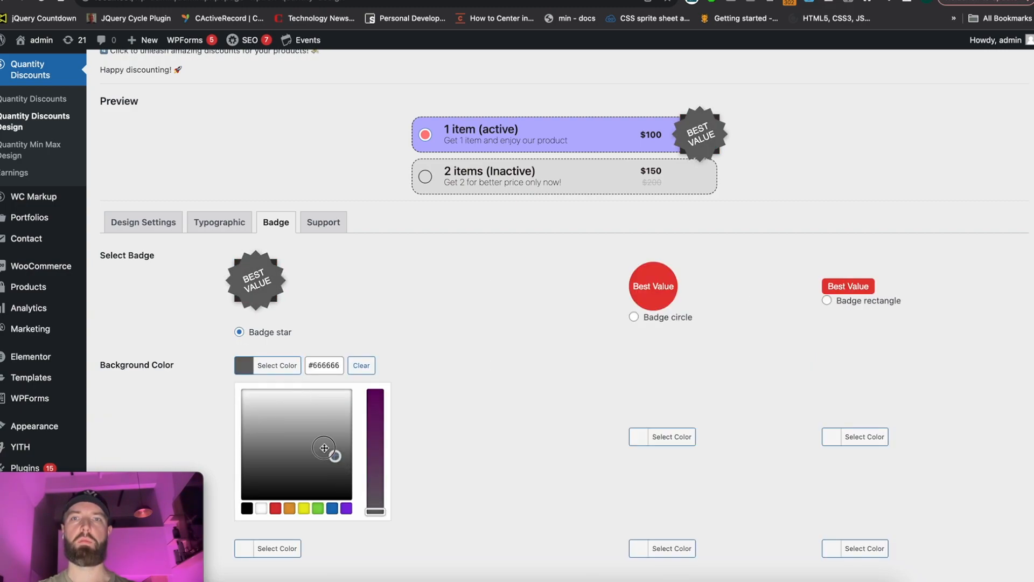
left_click(322, 443)
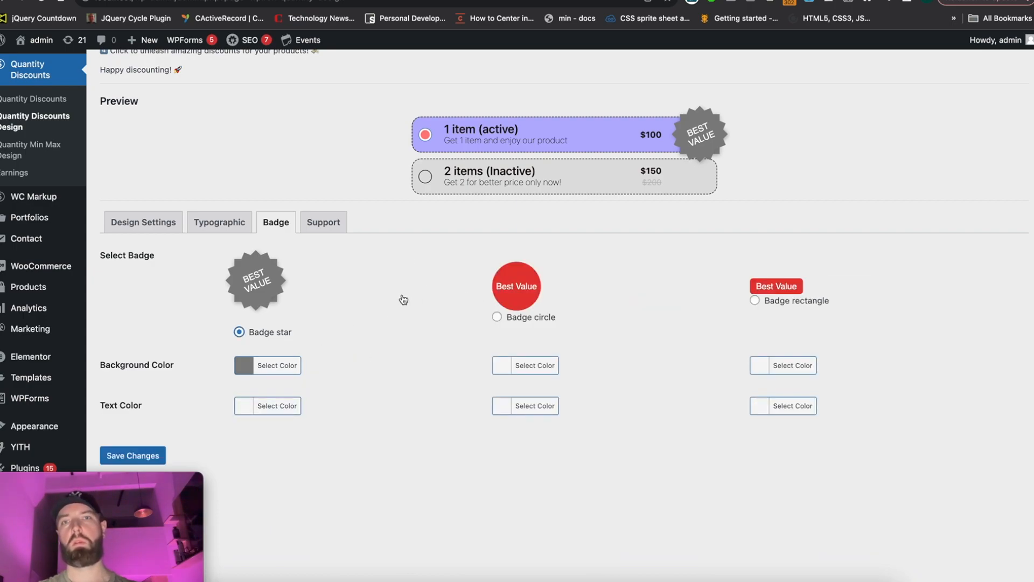
scroll("down", 3)
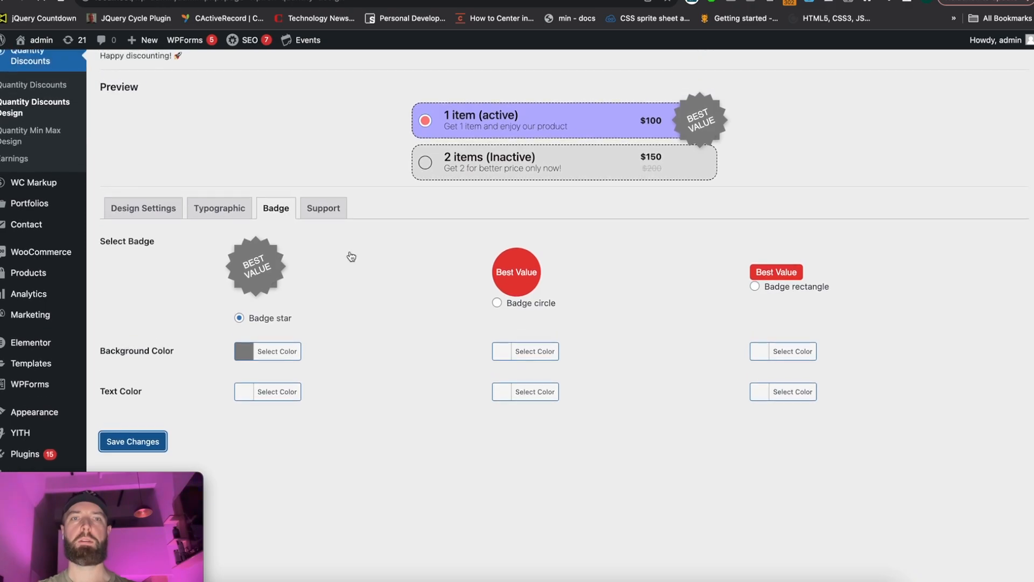
Edit the Nike running shoe product from the admin bar and reach its Product data section
scroll("down", 3)
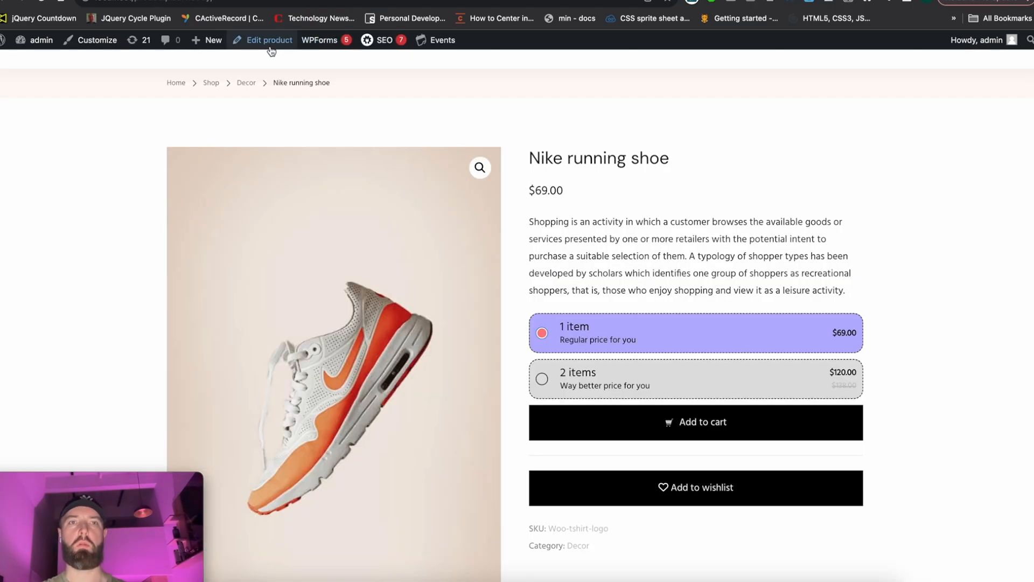
left_click(269, 40)
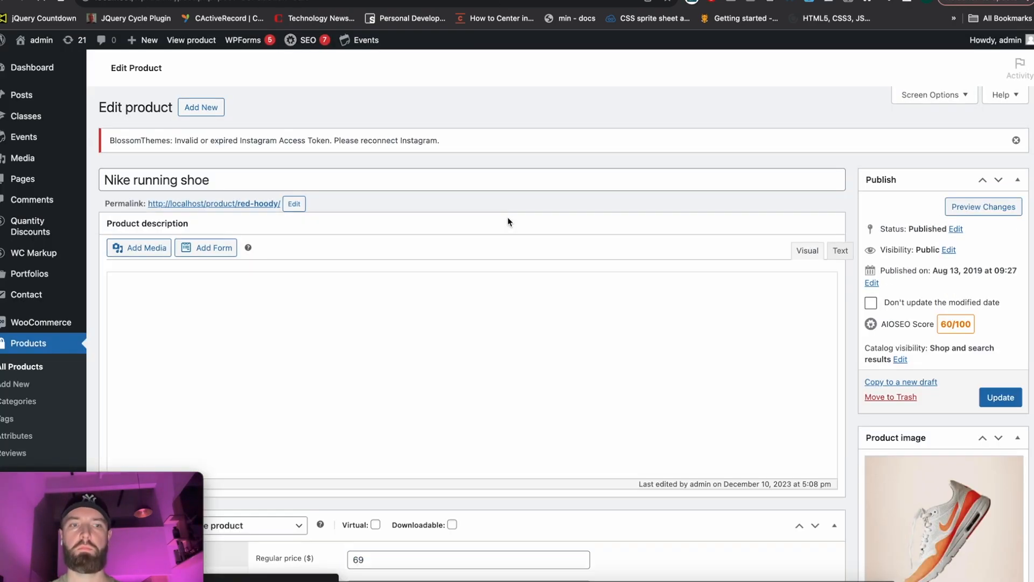
scroll("down", 3)
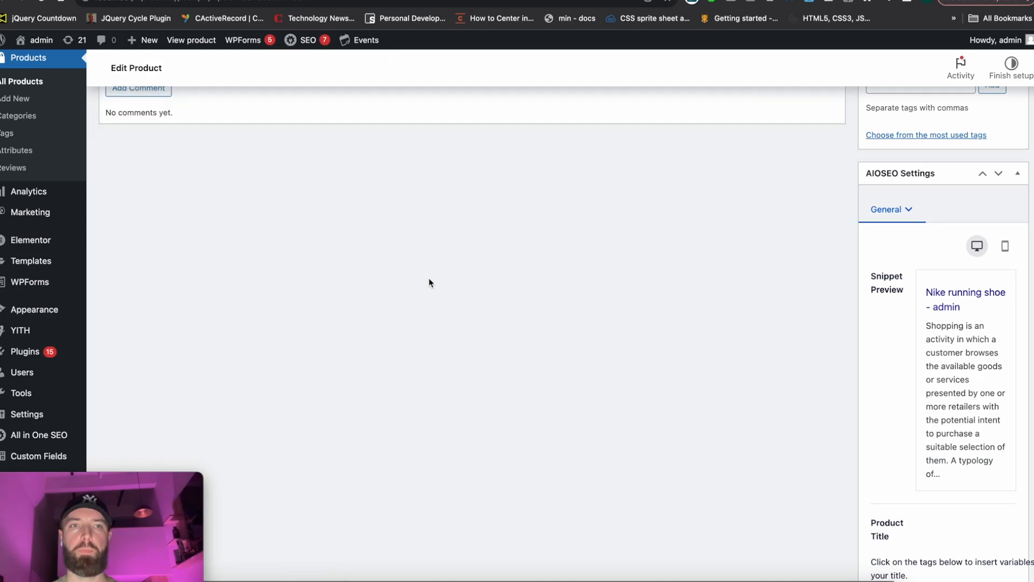
scroll("down", 3)
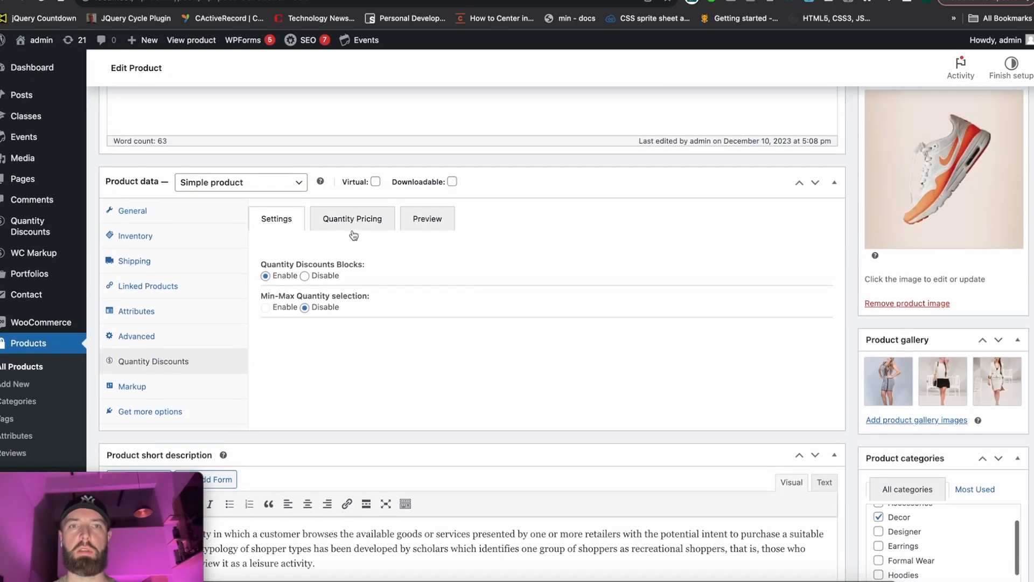
Show the Quantity Pricing tiers and start editing the 2 items tier's badge text
left_click(427, 219)
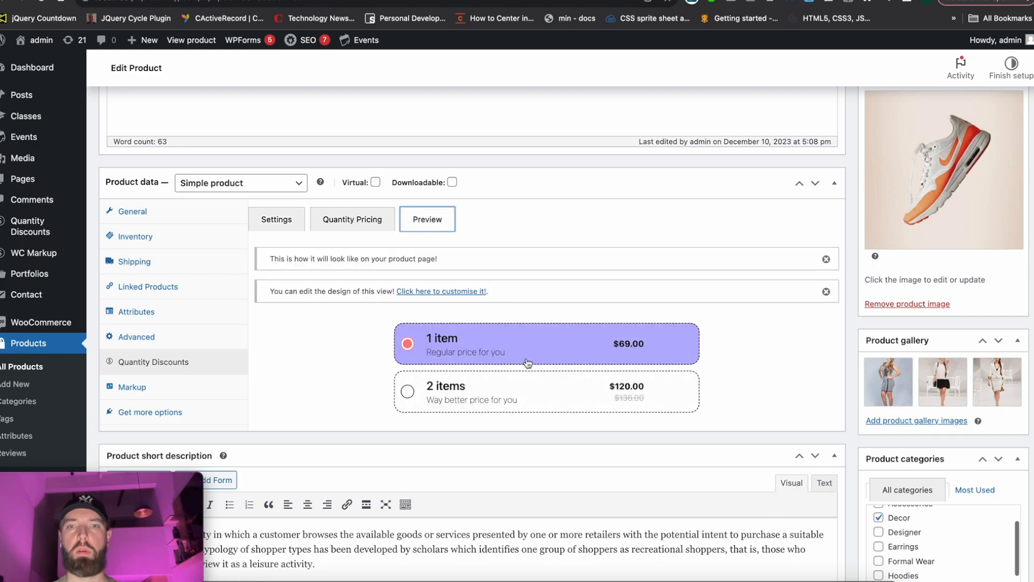
left_click(352, 218)
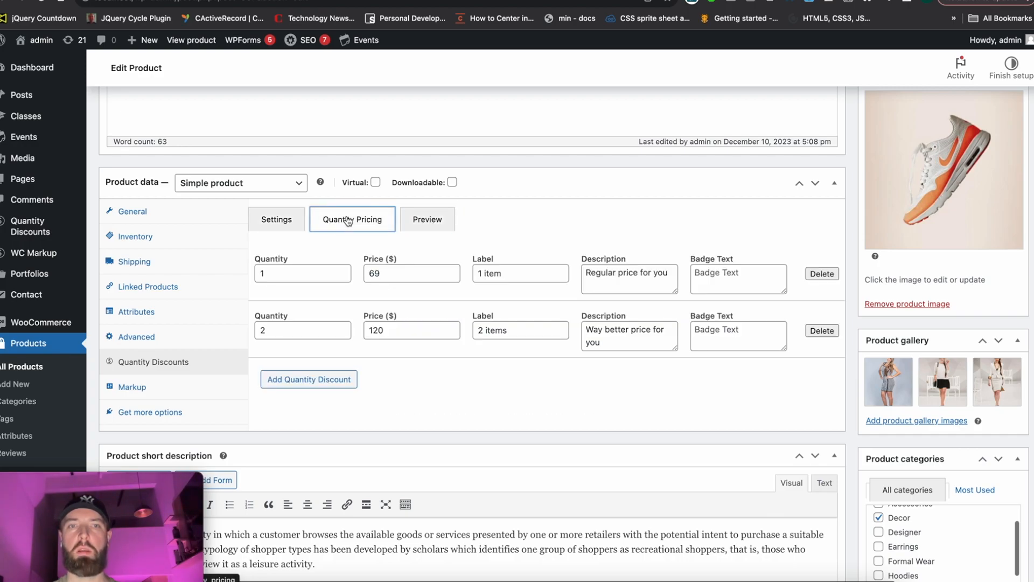
left_click(737, 336)
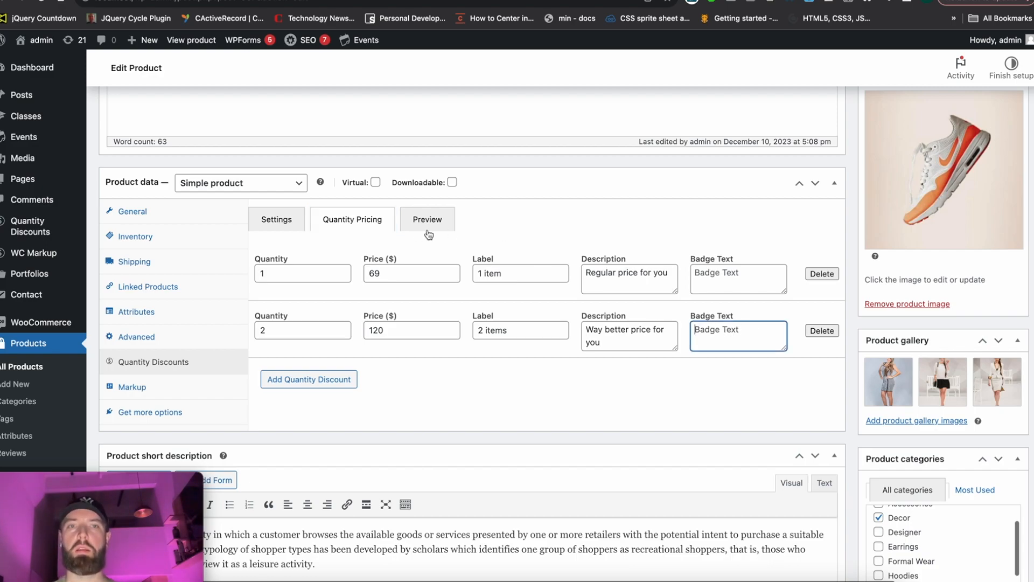
Add a third tier of 3 items at $200 with a BEST VALUE description
left_click(308, 378)
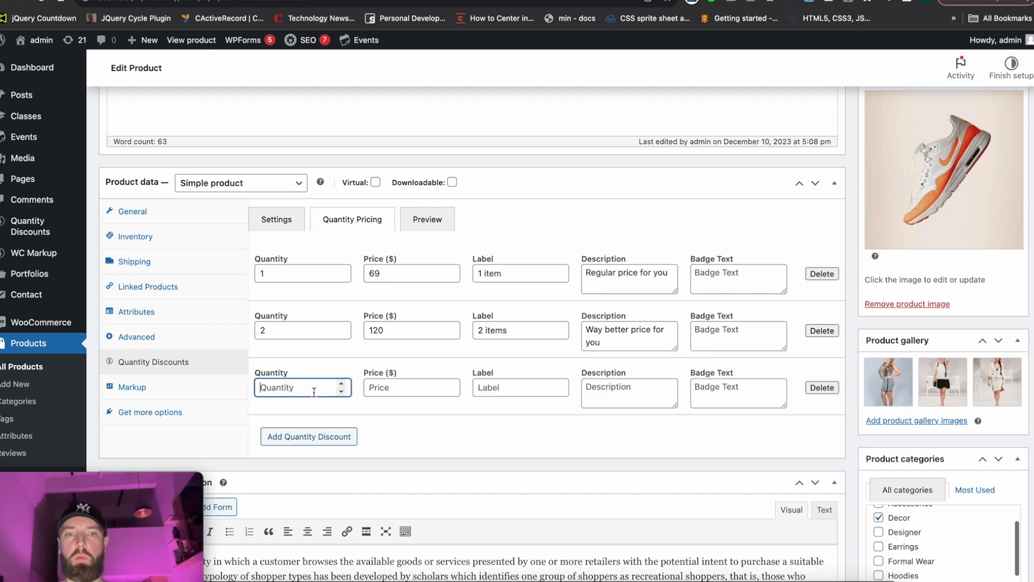
type("3")
left_click(411, 388)
type("200")
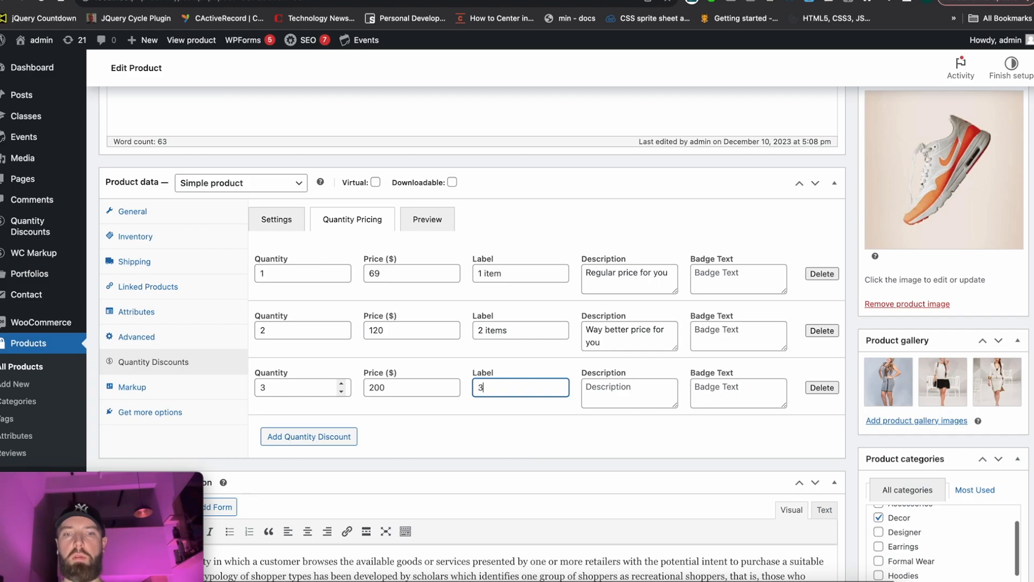
type("BEST VALUE")
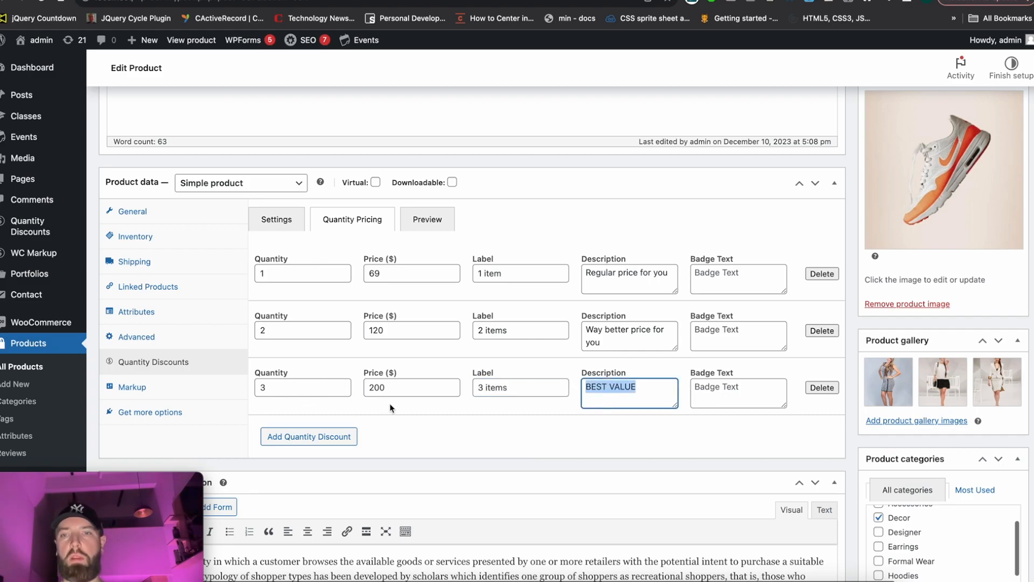
Set the 2 items tier's badge text to POPULAR and preview the three tiers
left_click(736, 393)
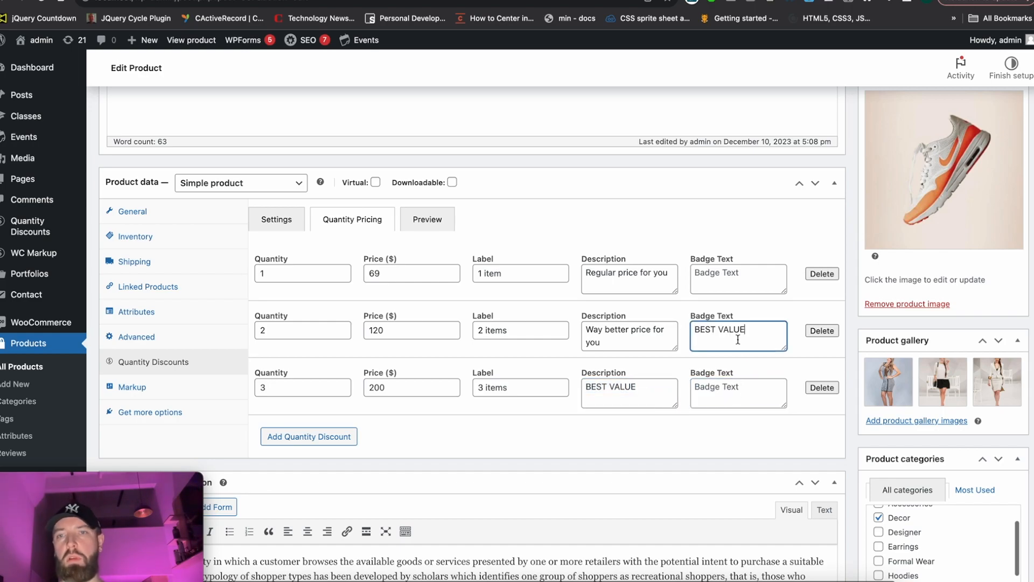
double_click(719, 330)
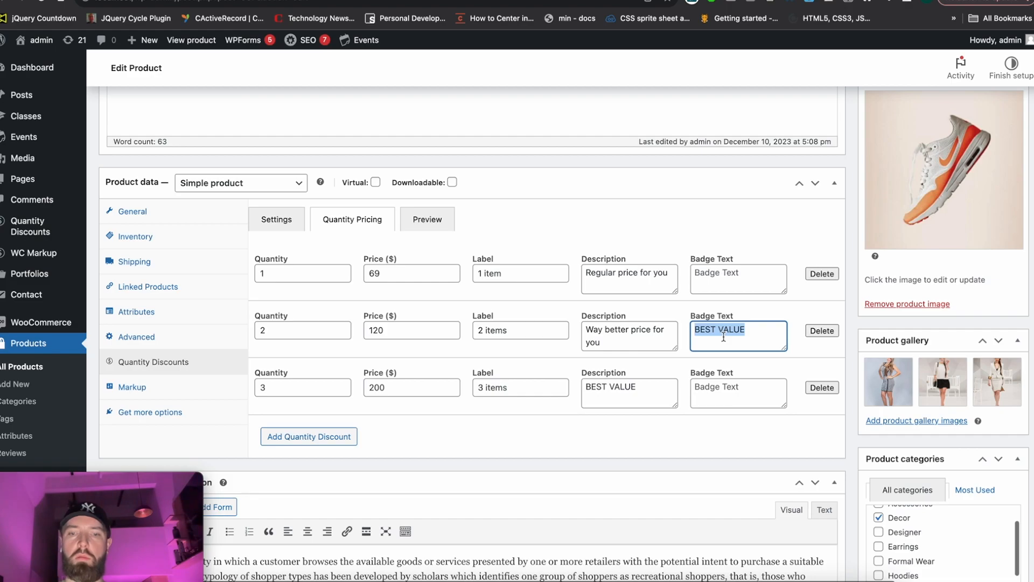
type("POPULAR")
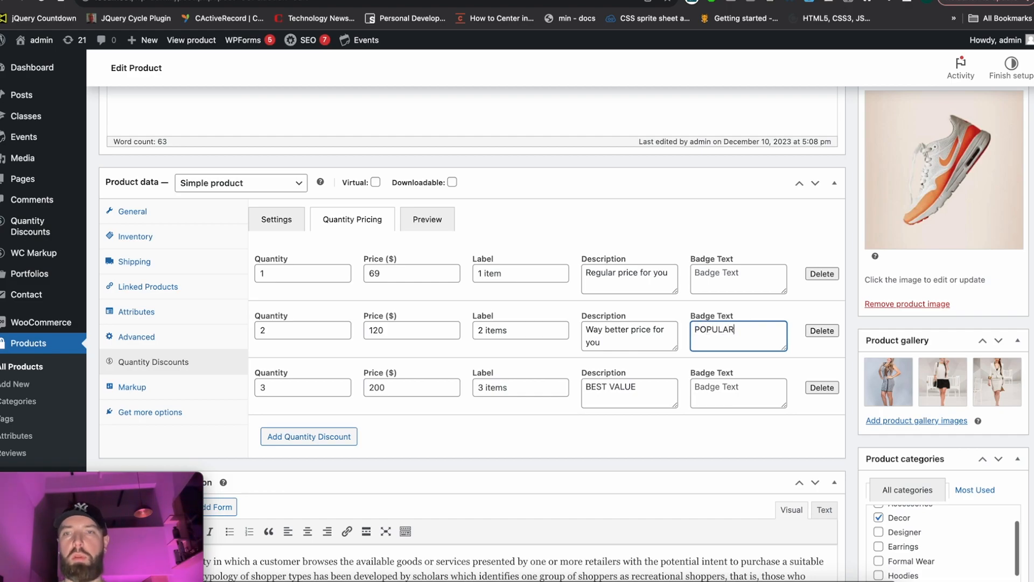
double_click(712, 334)
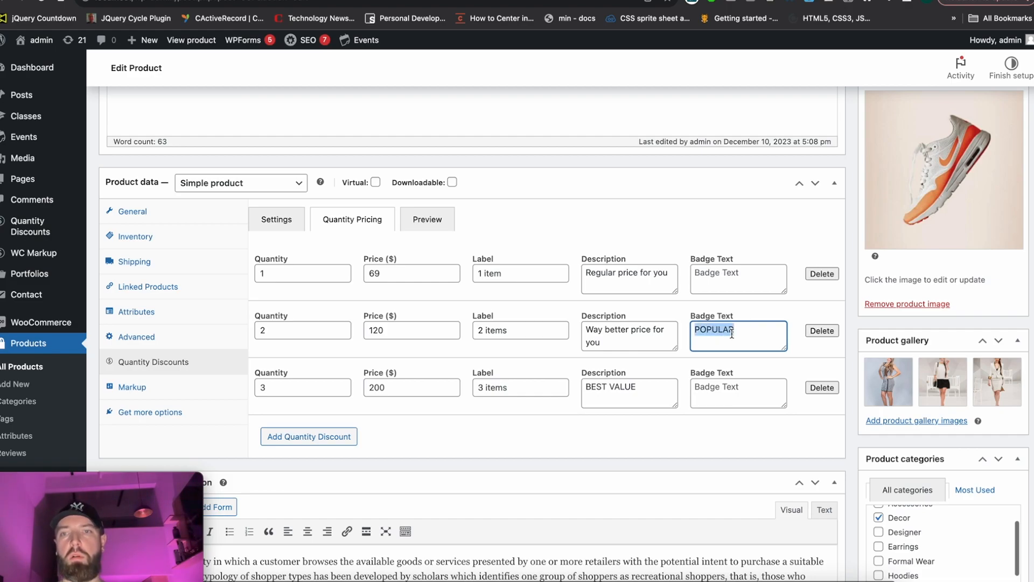
left_click(427, 219)
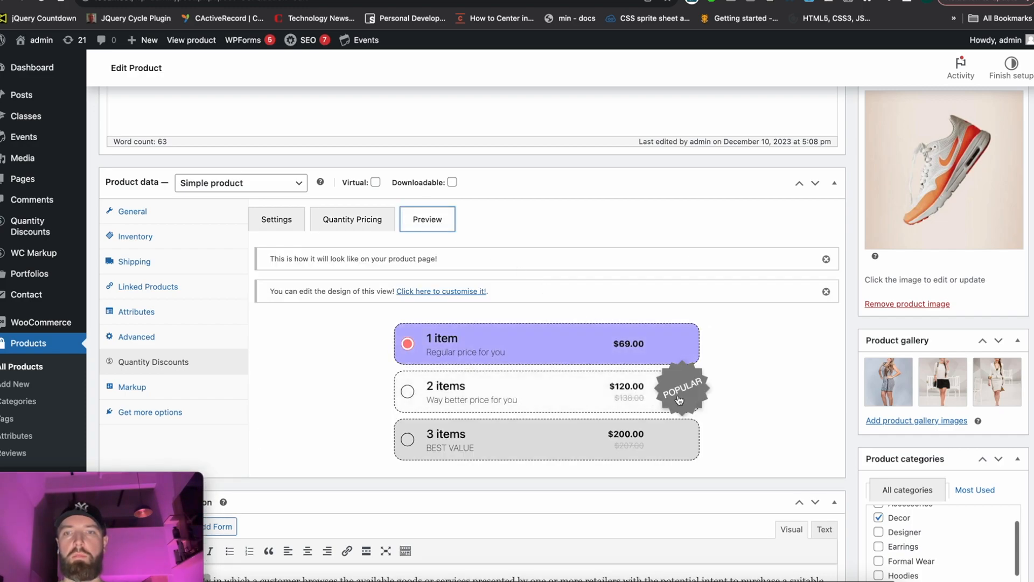